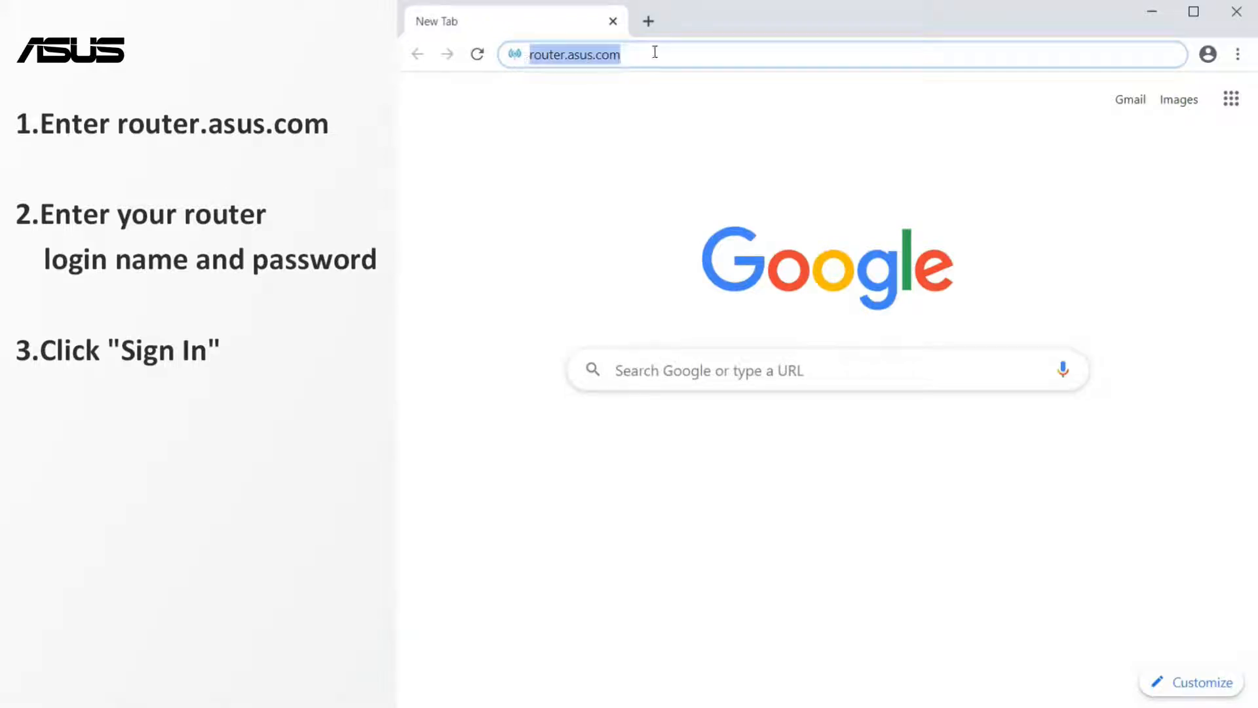
Sign in at router.asus.com with login name 'admin' and the router password.
key("Enter")
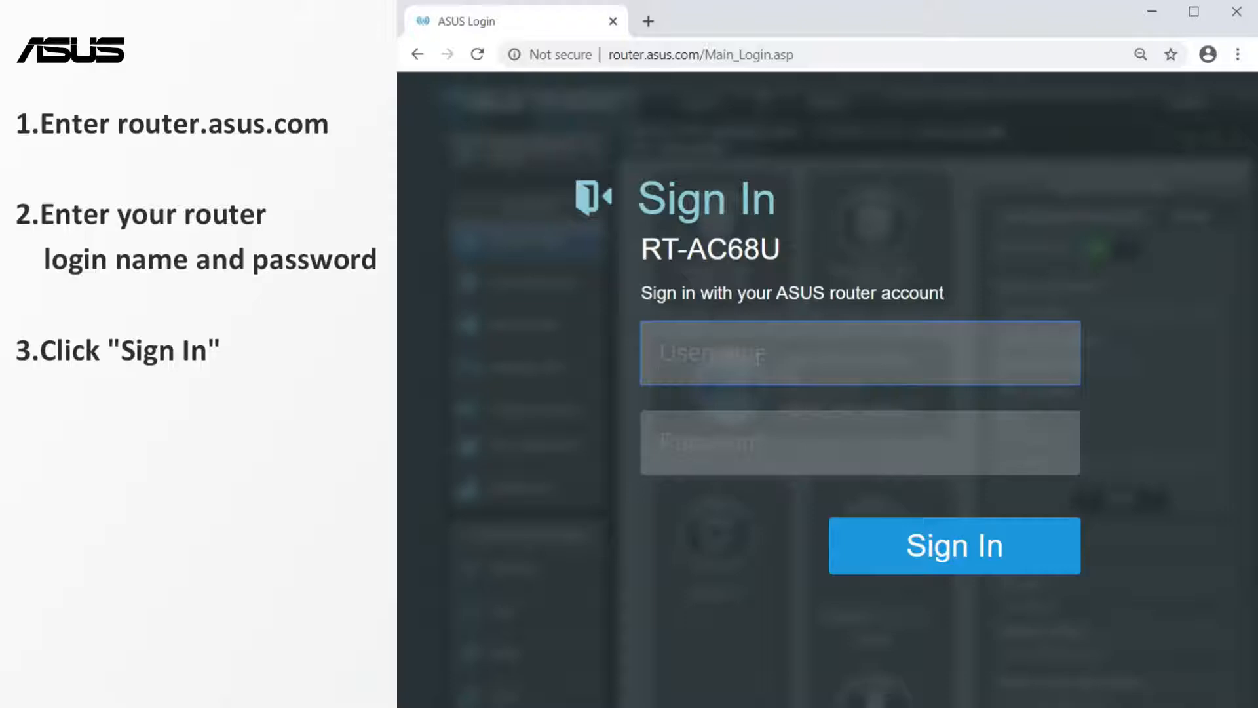
type("admin")
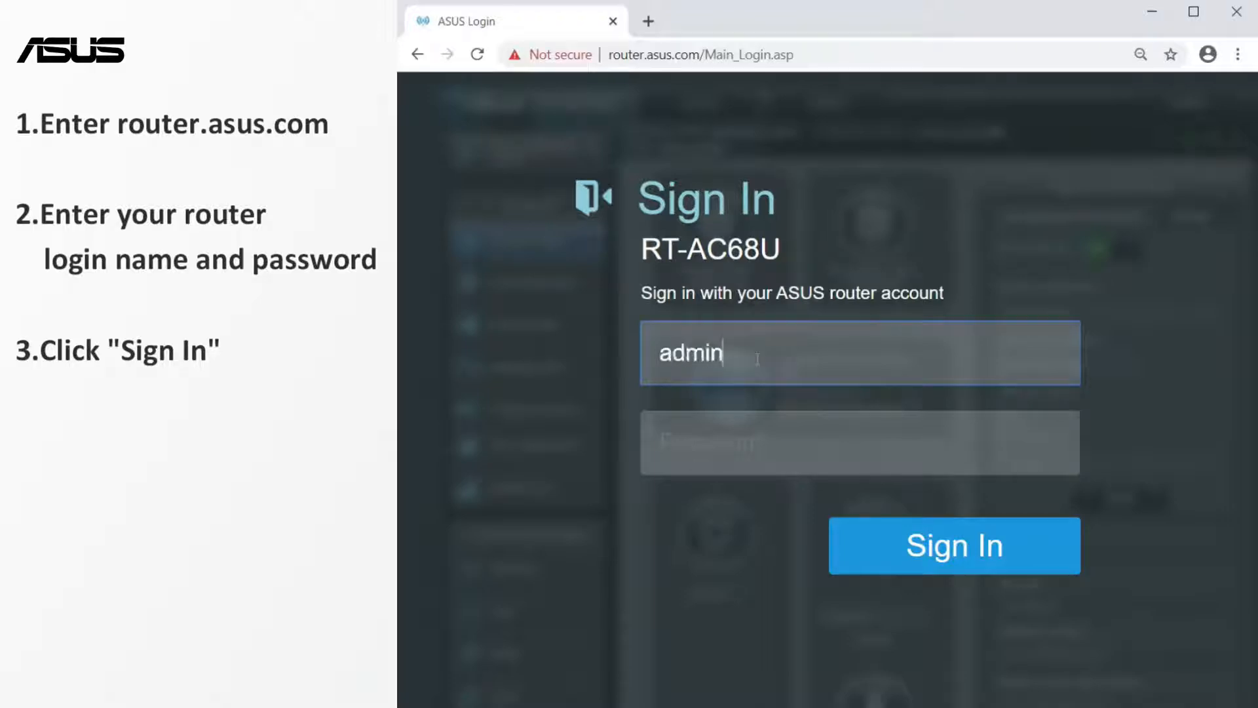
left_click(858, 443)
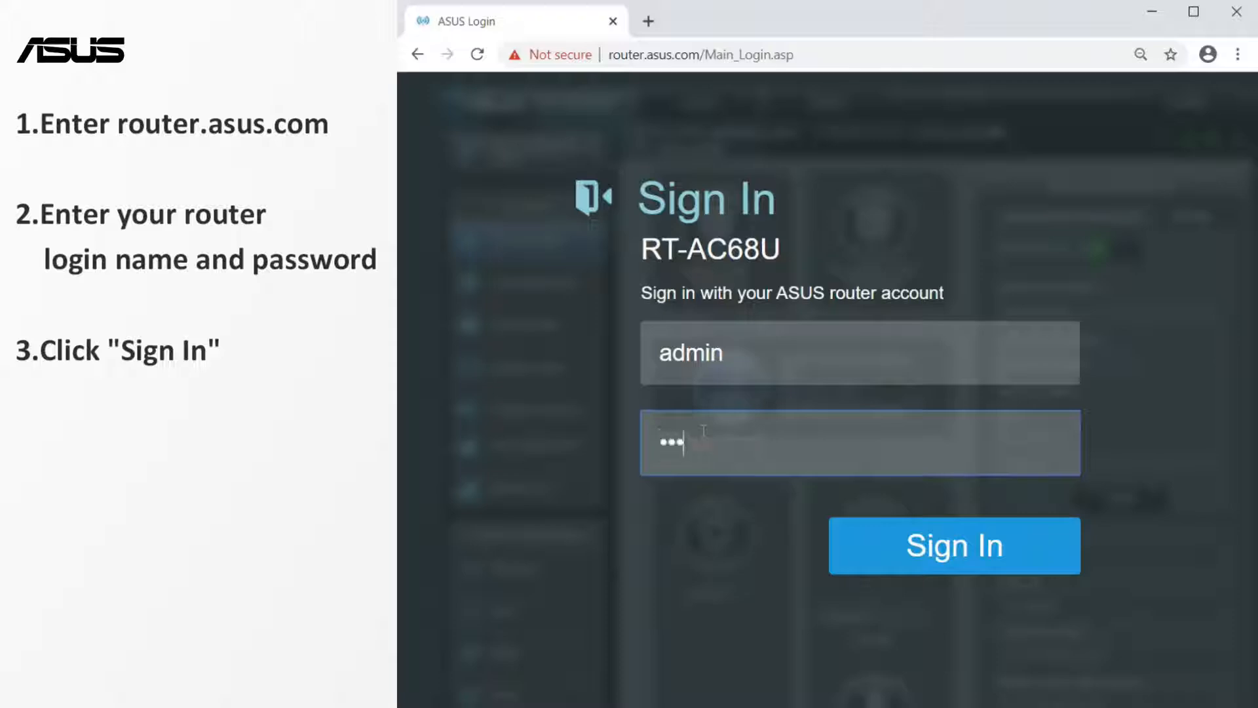
type("password")
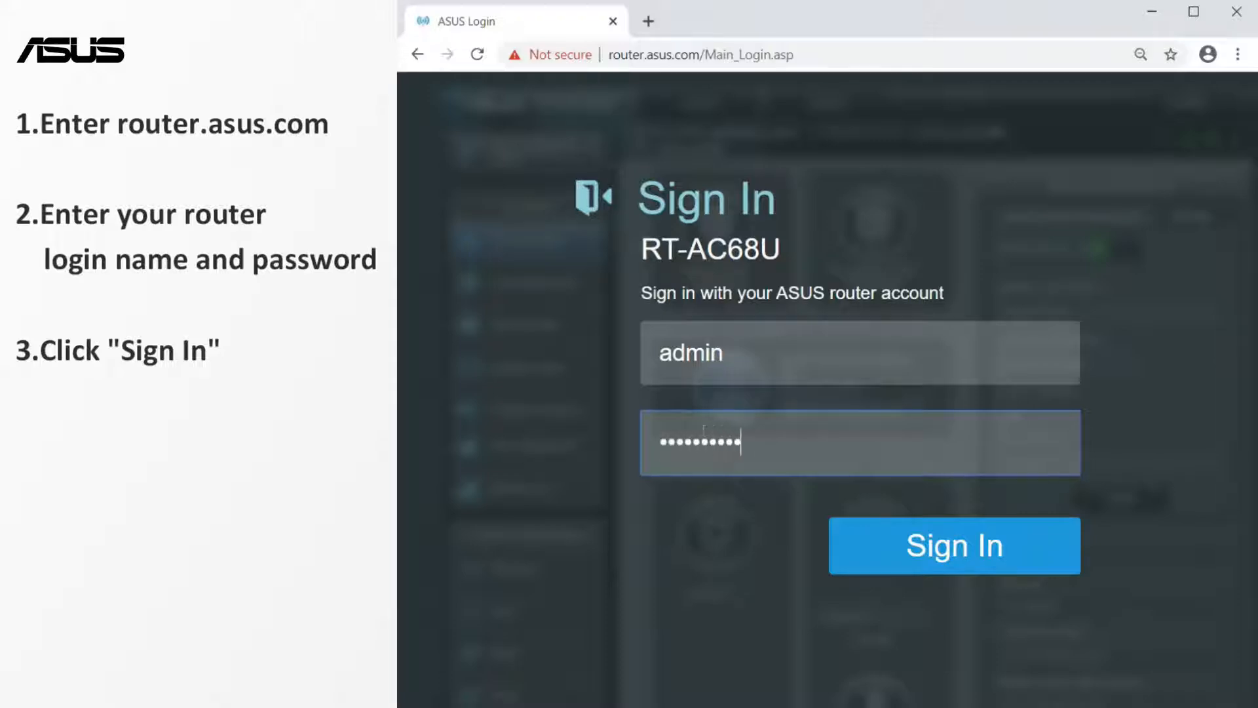
mouse_move(894, 563)
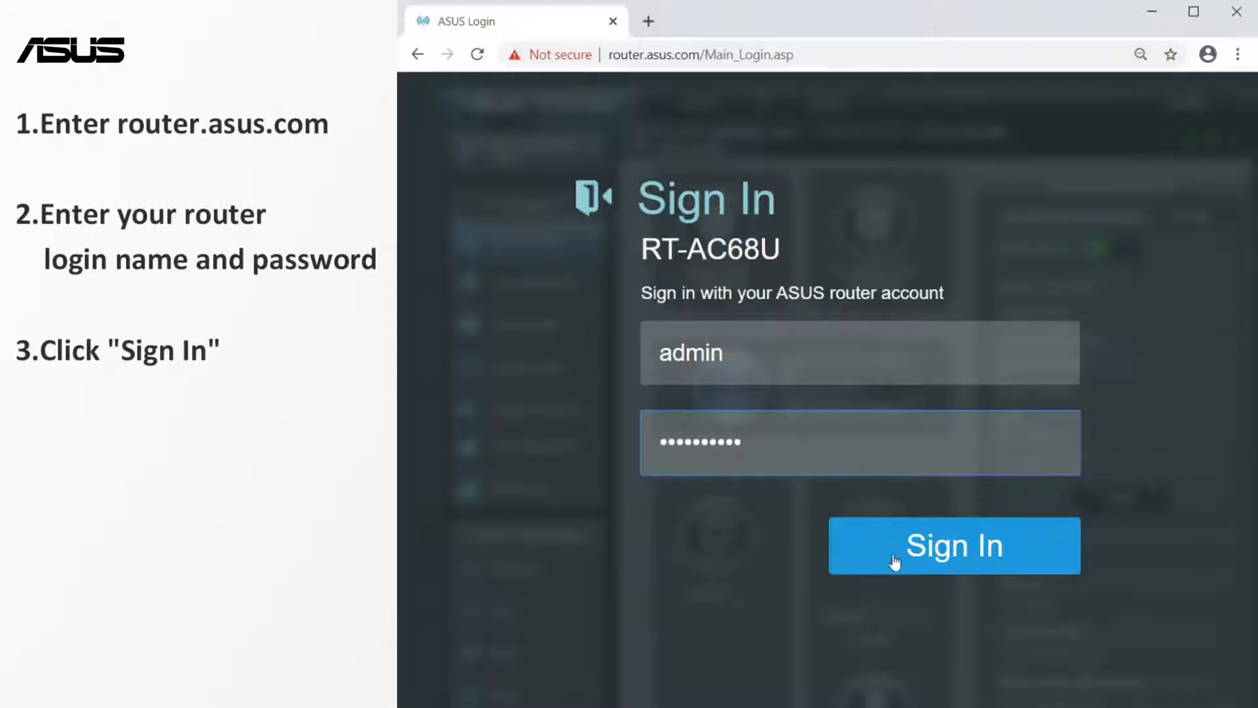
left_click(953, 546)
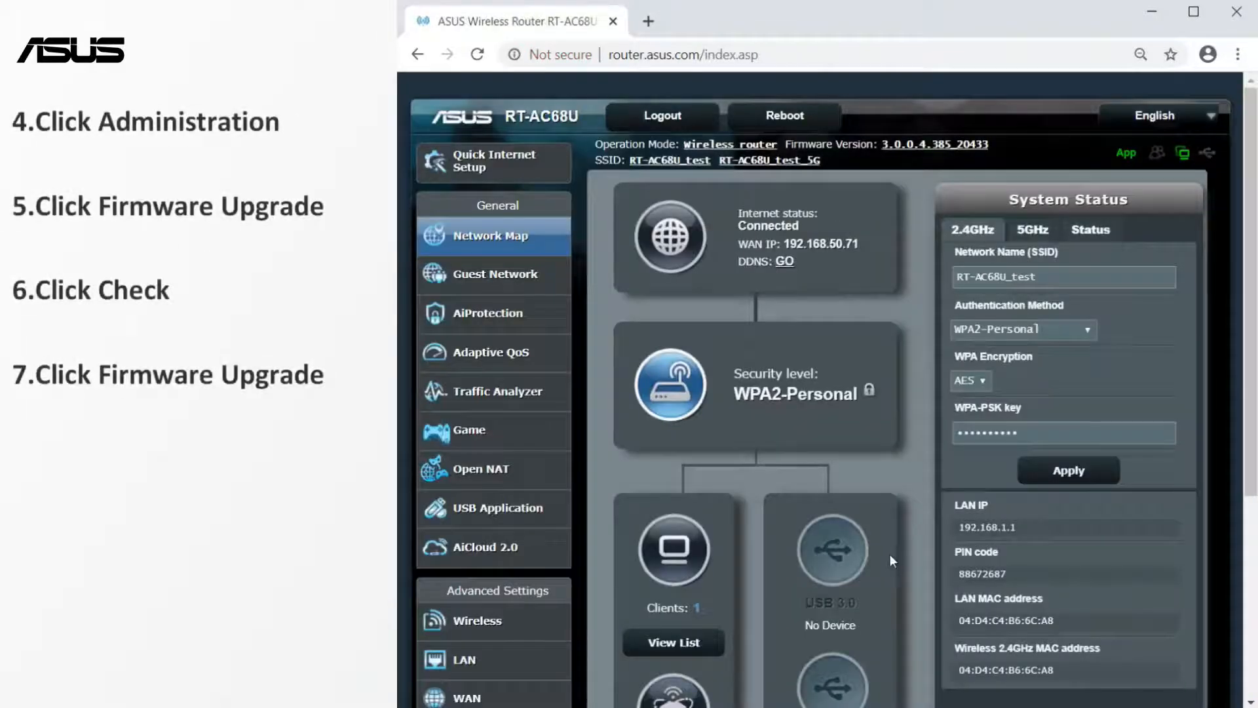
Go to Administration and its Firmware Upgrade settings.
scroll("down", 3)
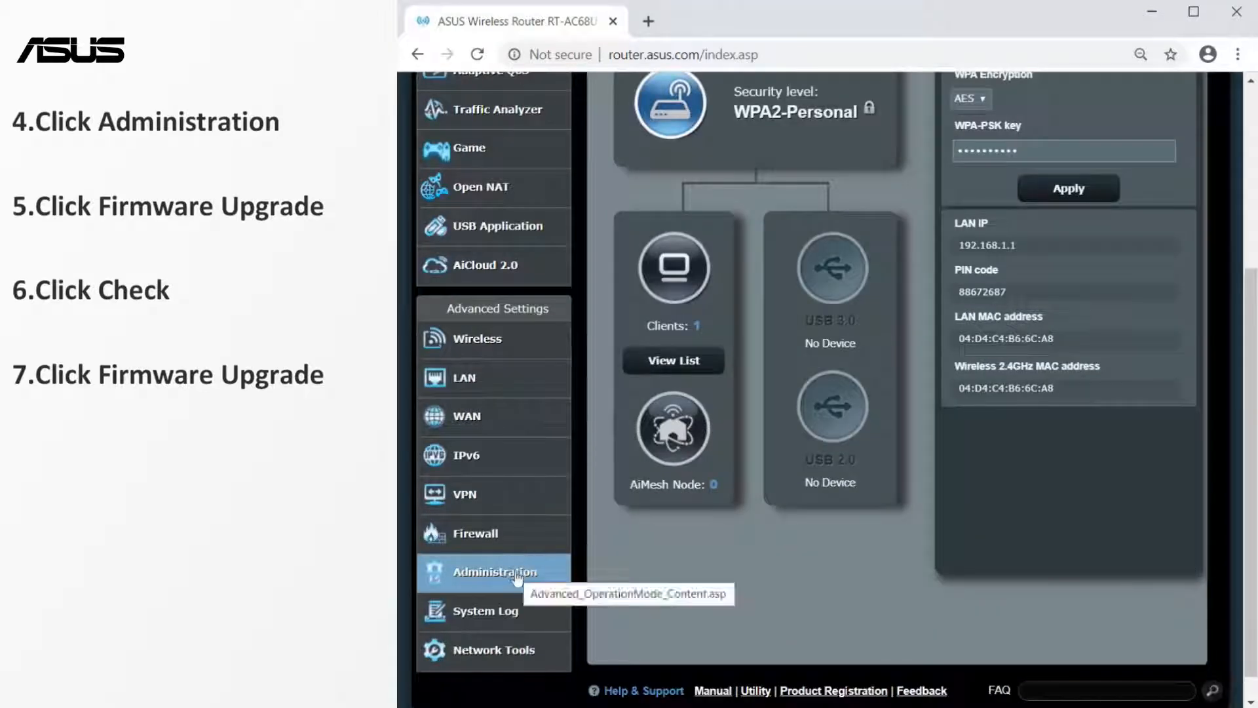
left_click(493, 571)
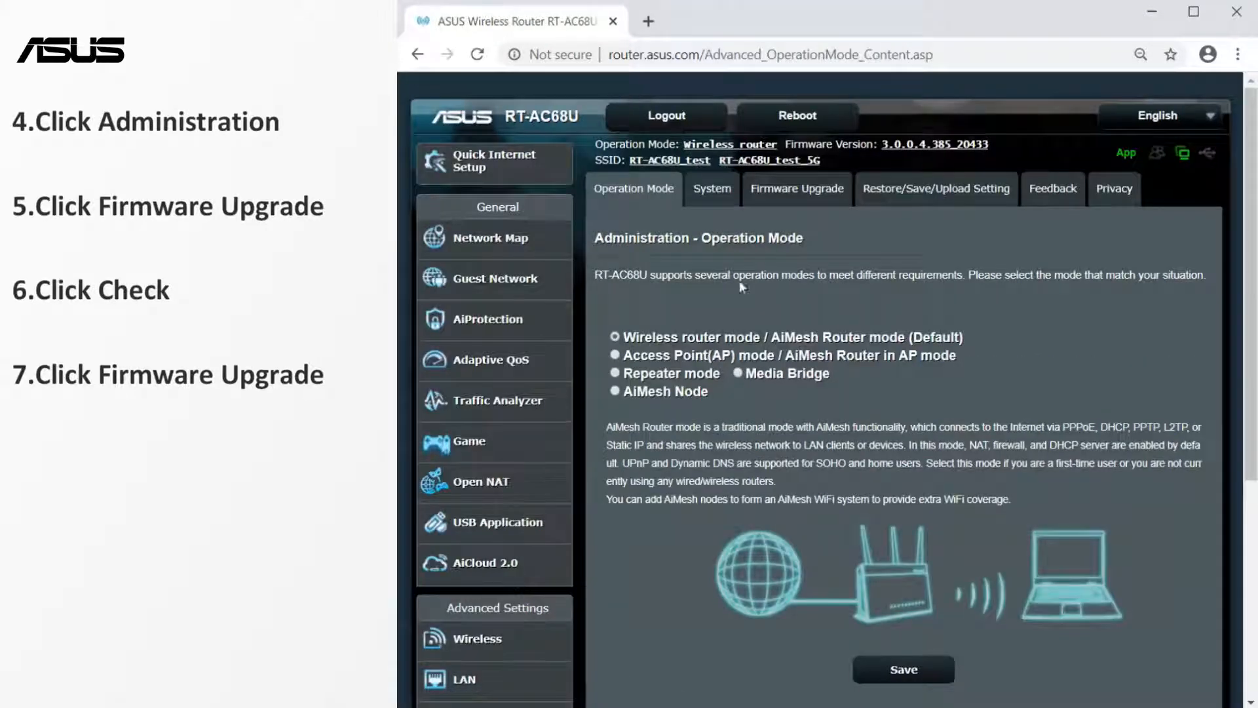
left_click(797, 188)
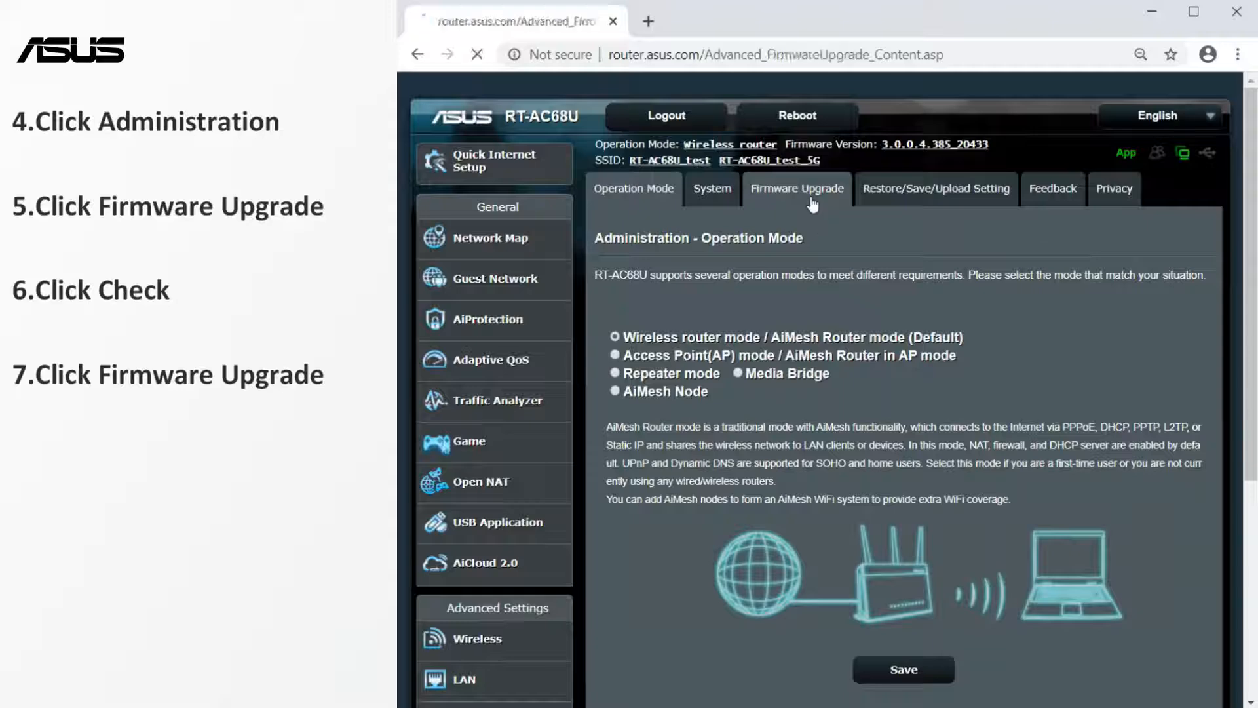
Check the ASUS server, finding newer firmware 3.0.0.4.385_20490-g57b06ea.
left_click(797, 188)
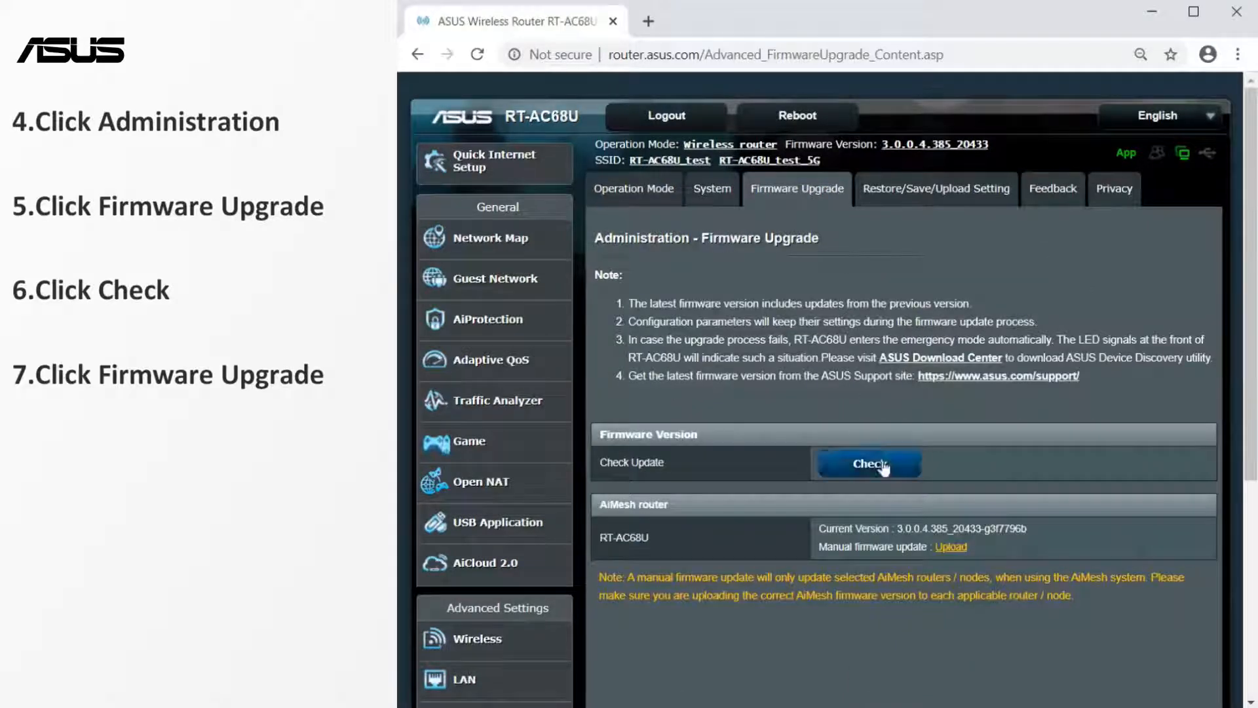
left_click(870, 463)
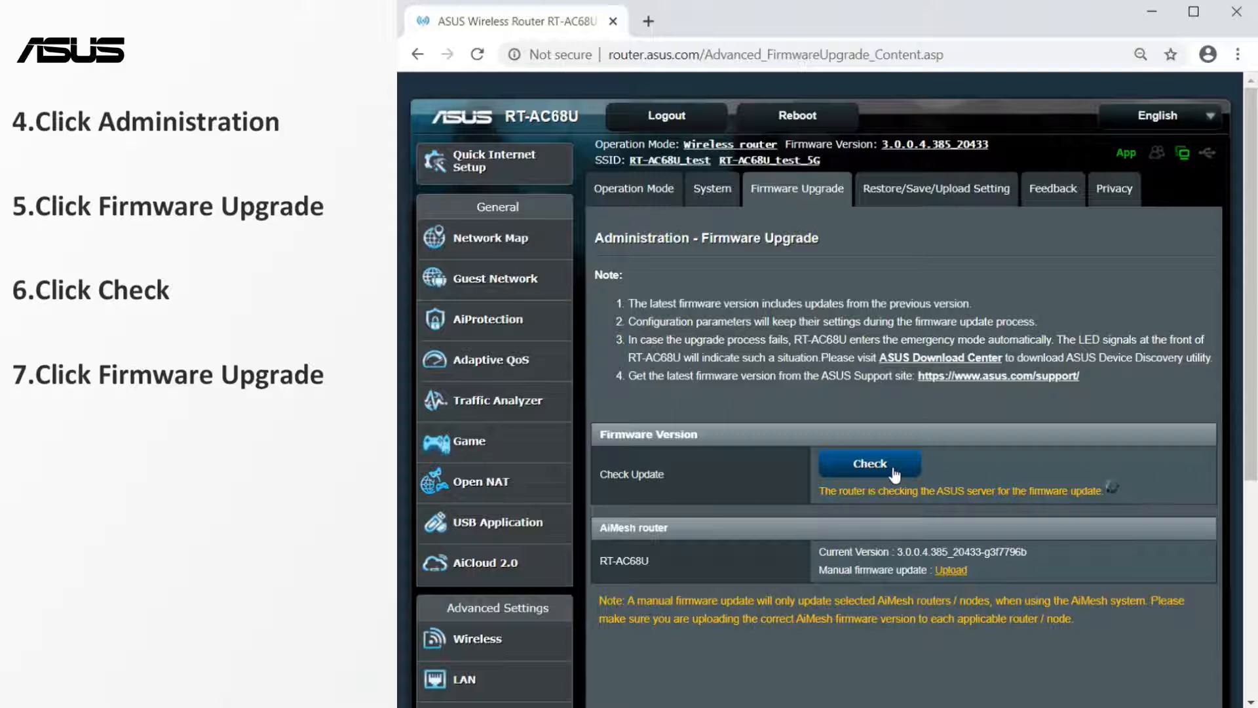
left_click(870, 464)
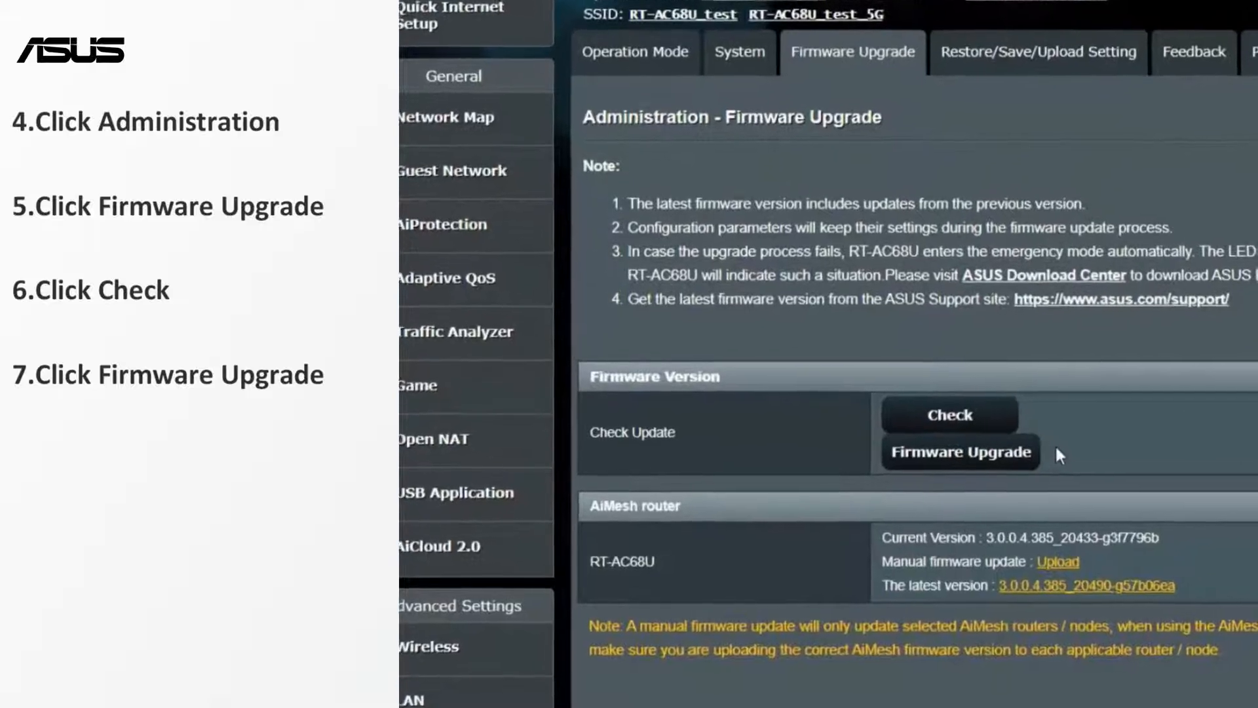
Start the firmware upgrade to the found version and confirm it.
scroll("down", 3)
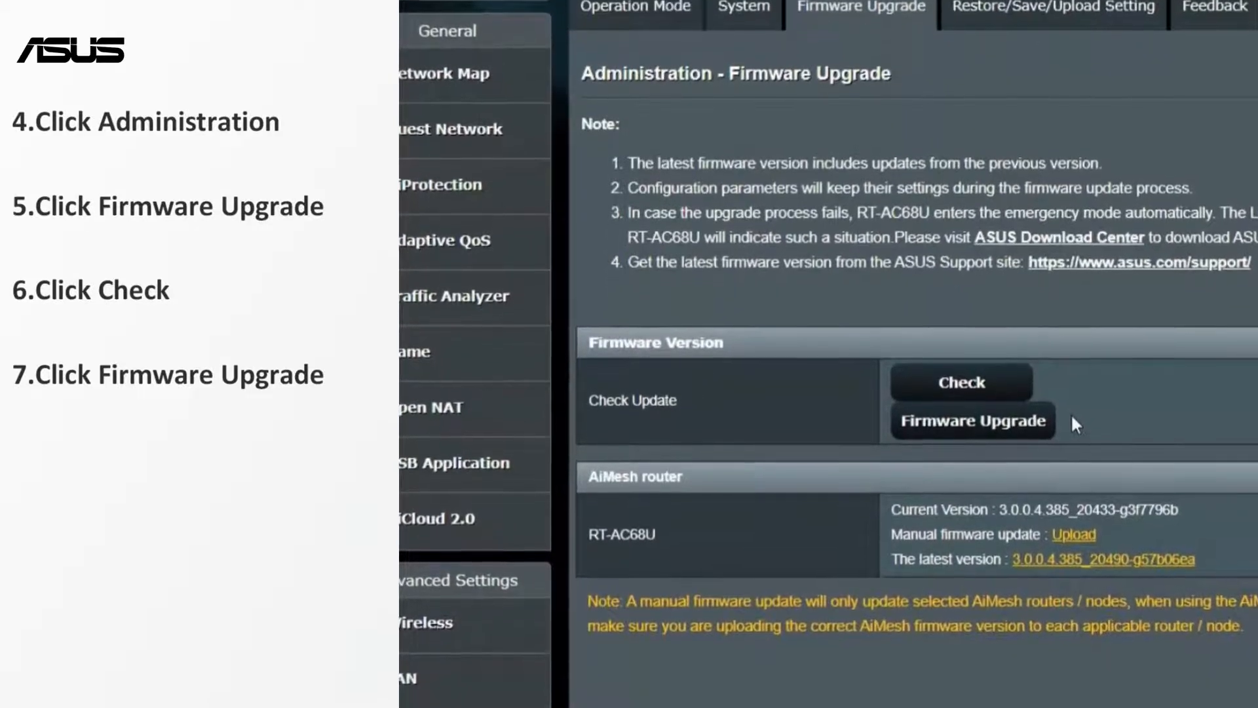
left_click(974, 416)
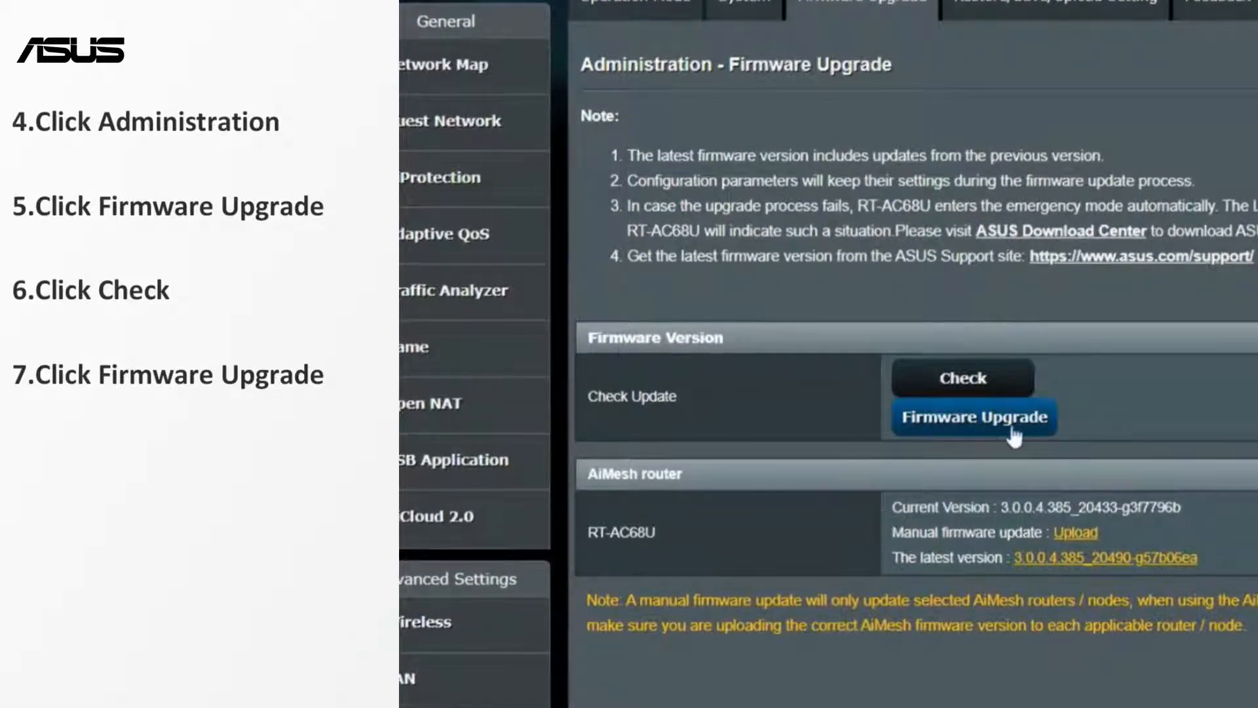
left_click(975, 416)
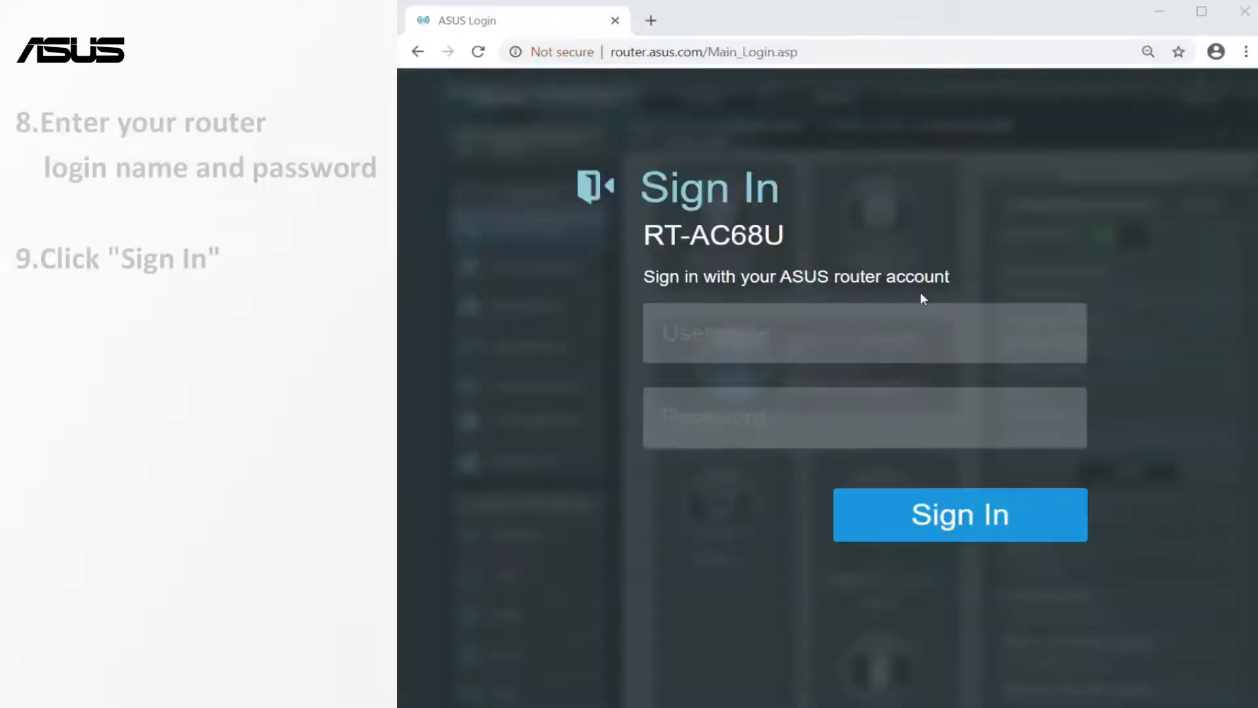
Sign back in with login name 'admin' and the router password after the upgrade.
left_click(854, 345)
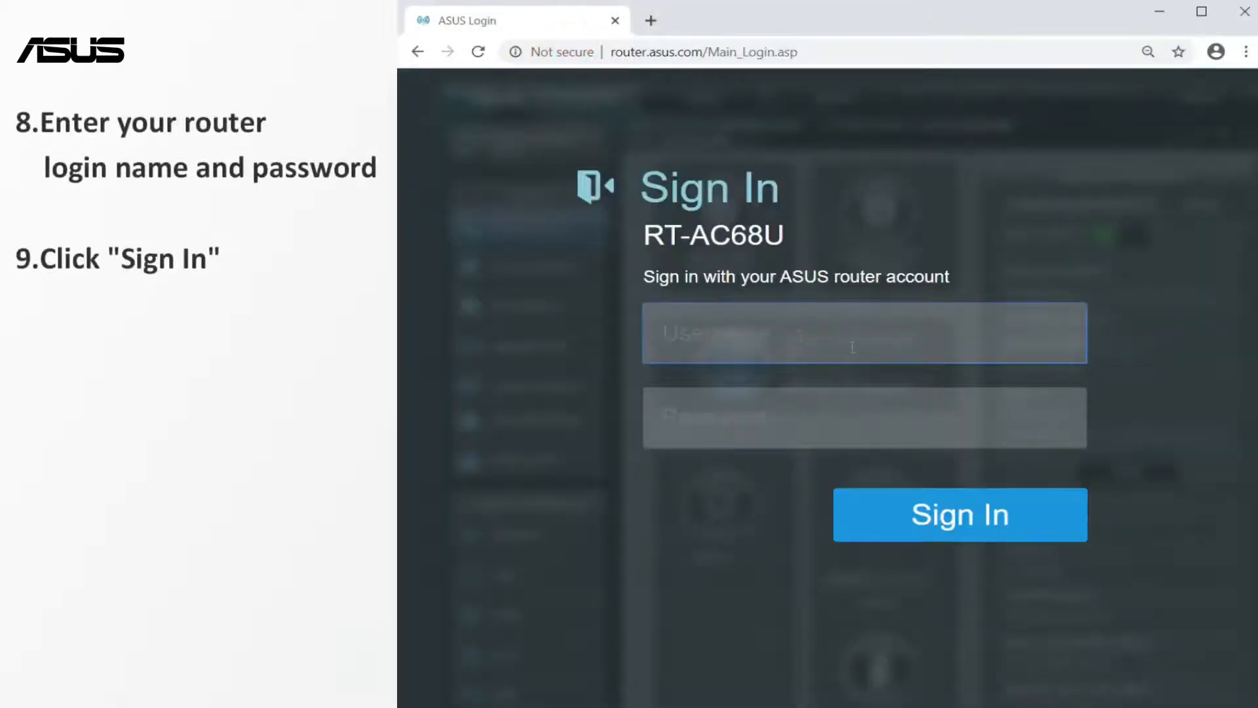
type("admin")
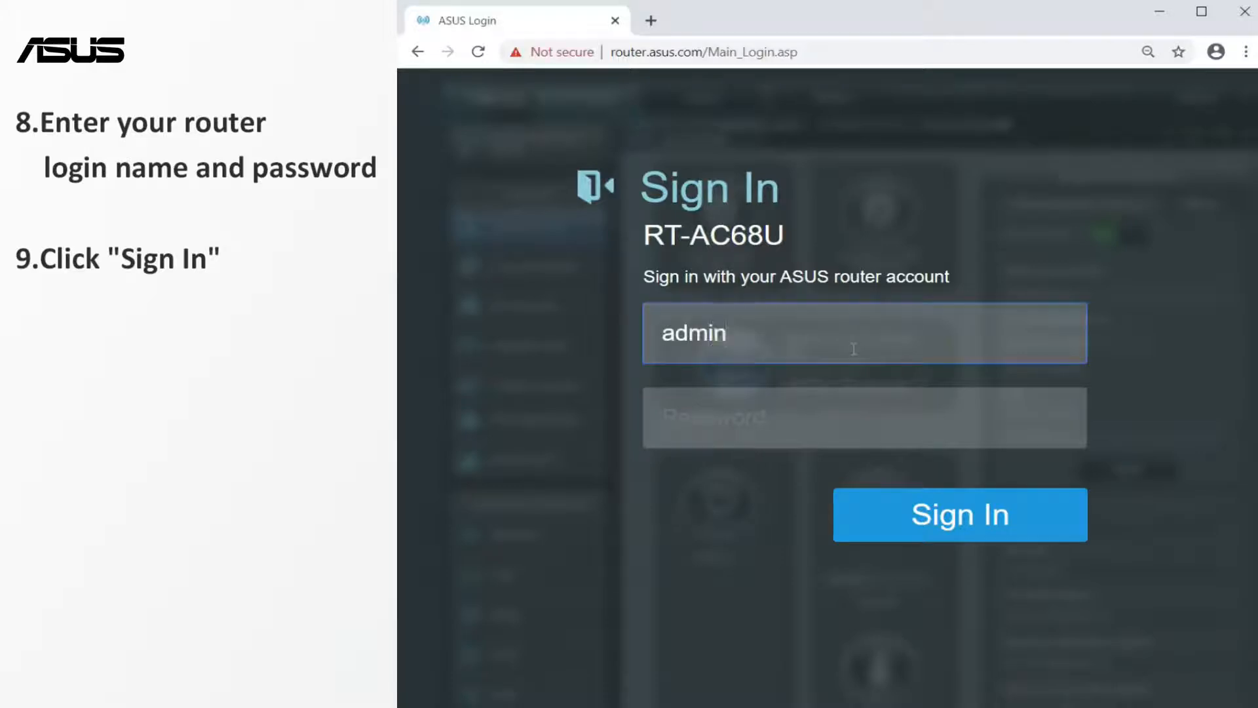
left_click(863, 418)
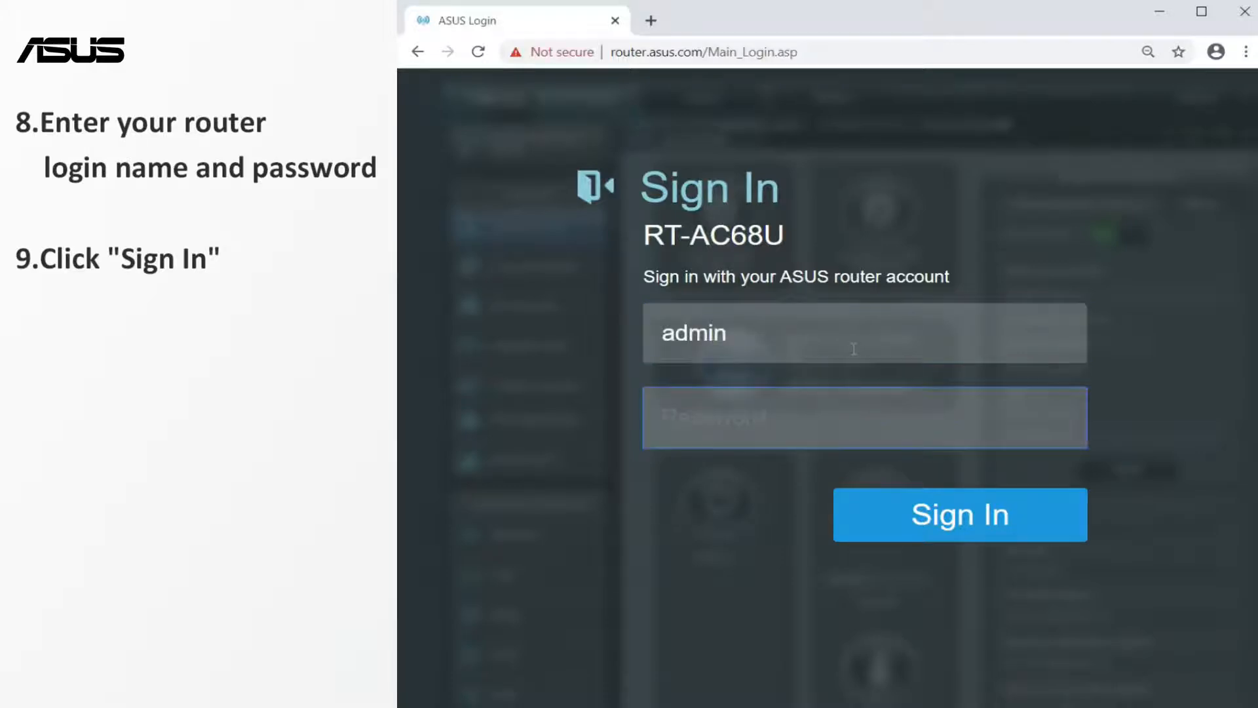
type("•••••")
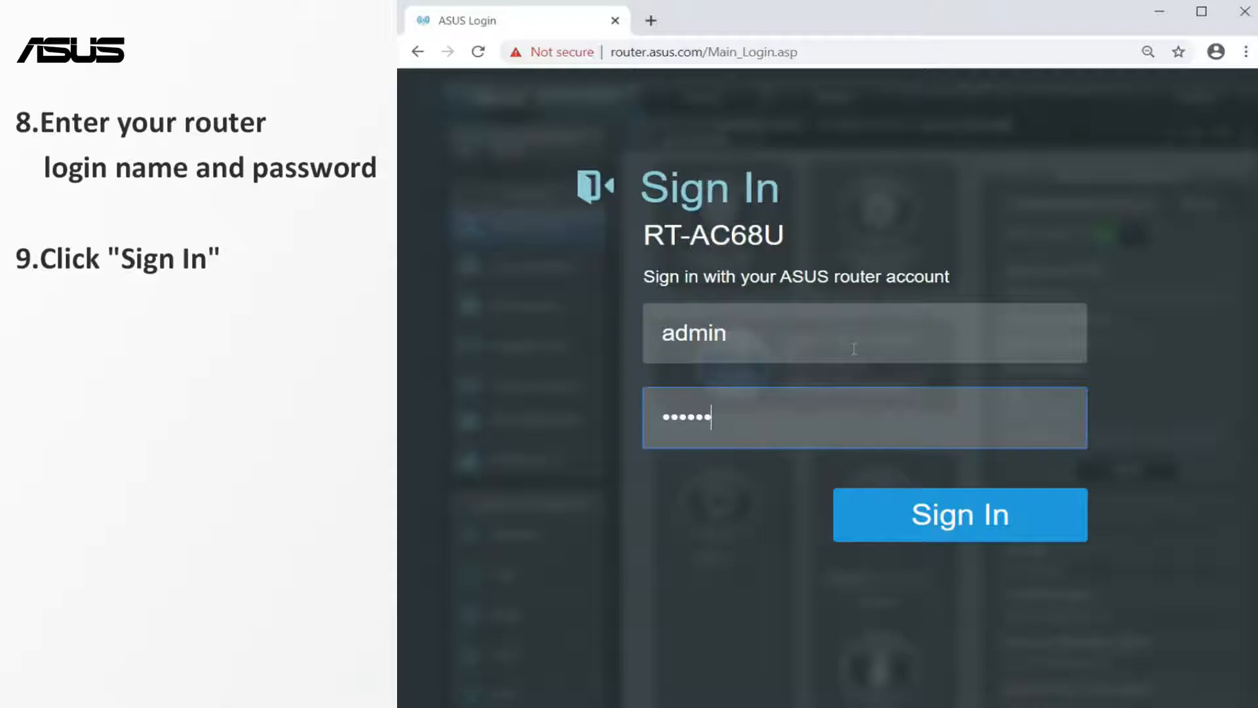
type("password")
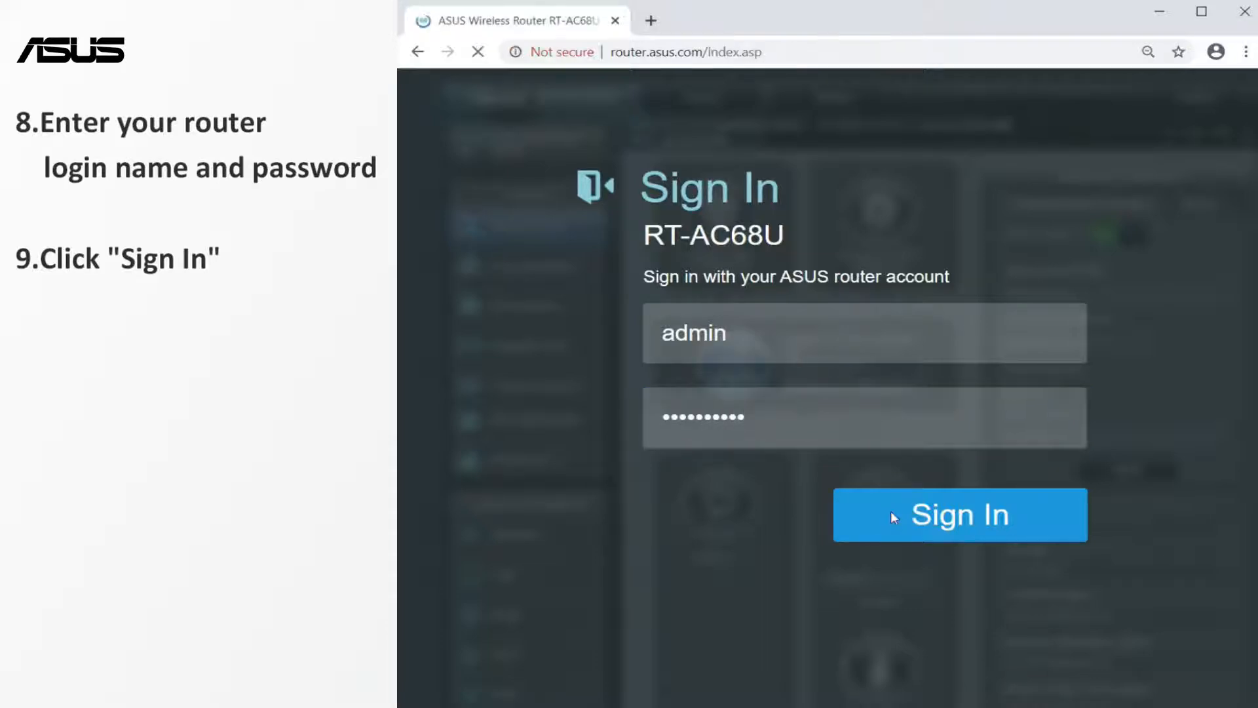
left_click(959, 514)
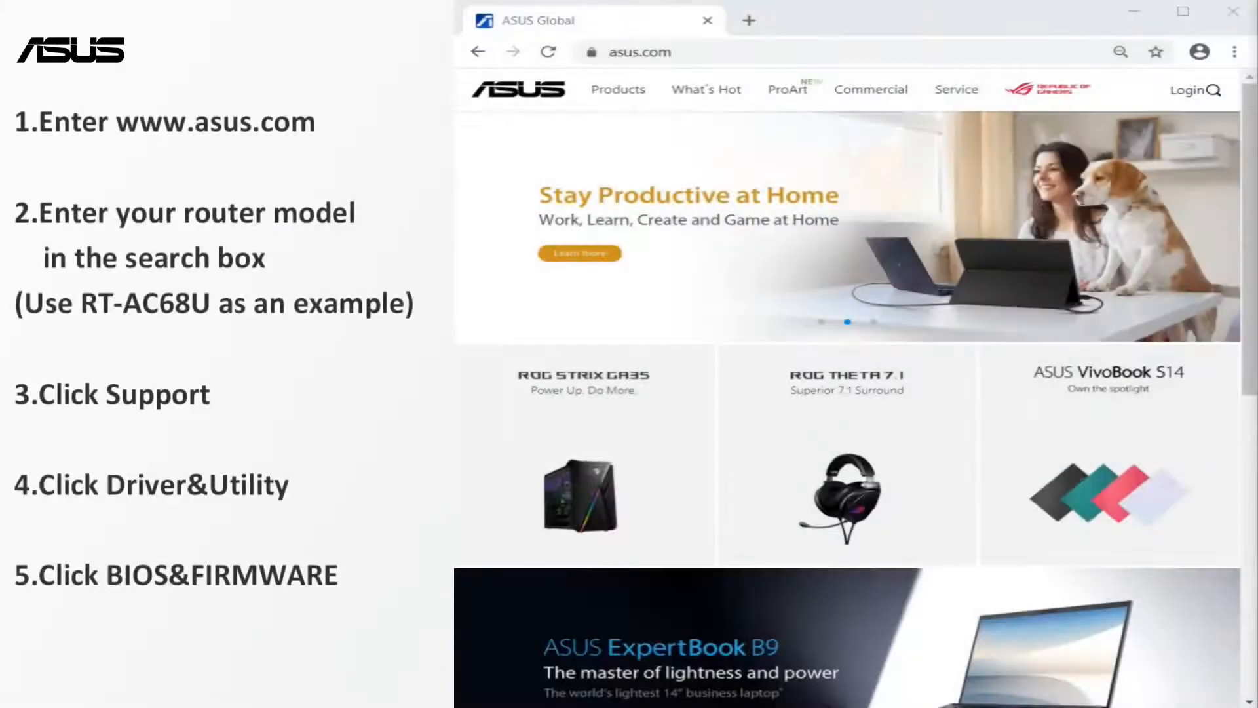
left_click(642, 52)
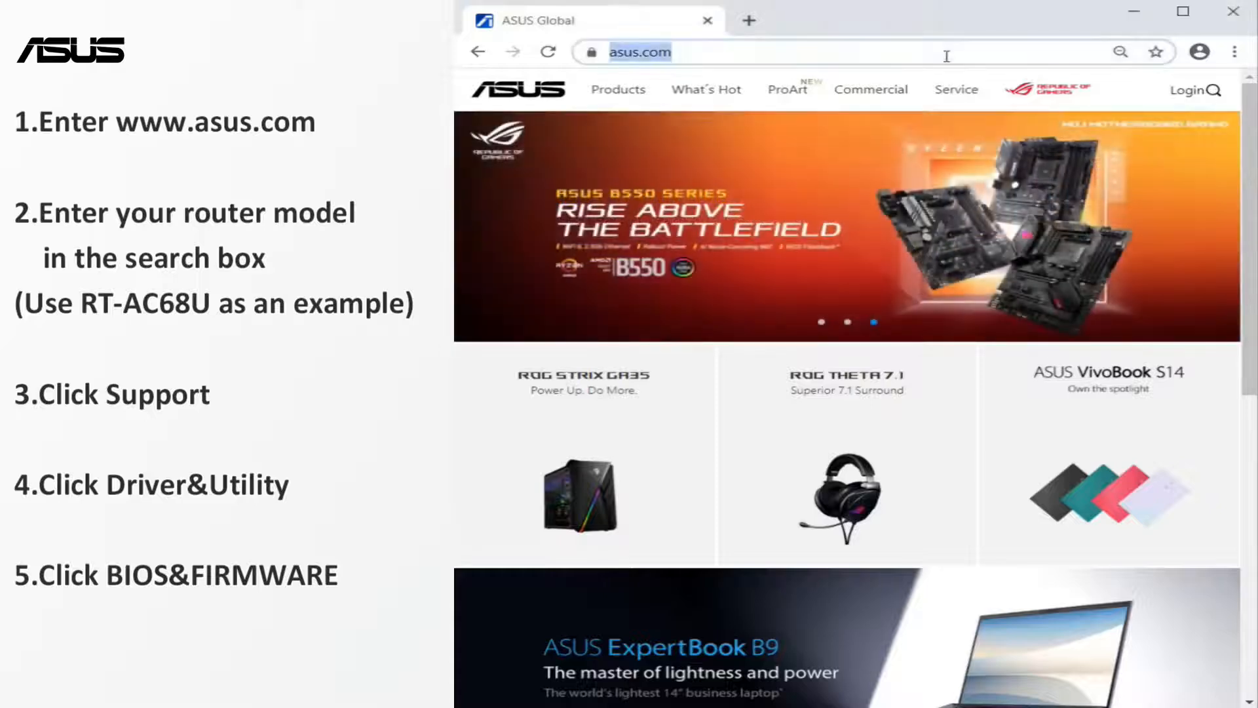
type("https://www.asus.com")
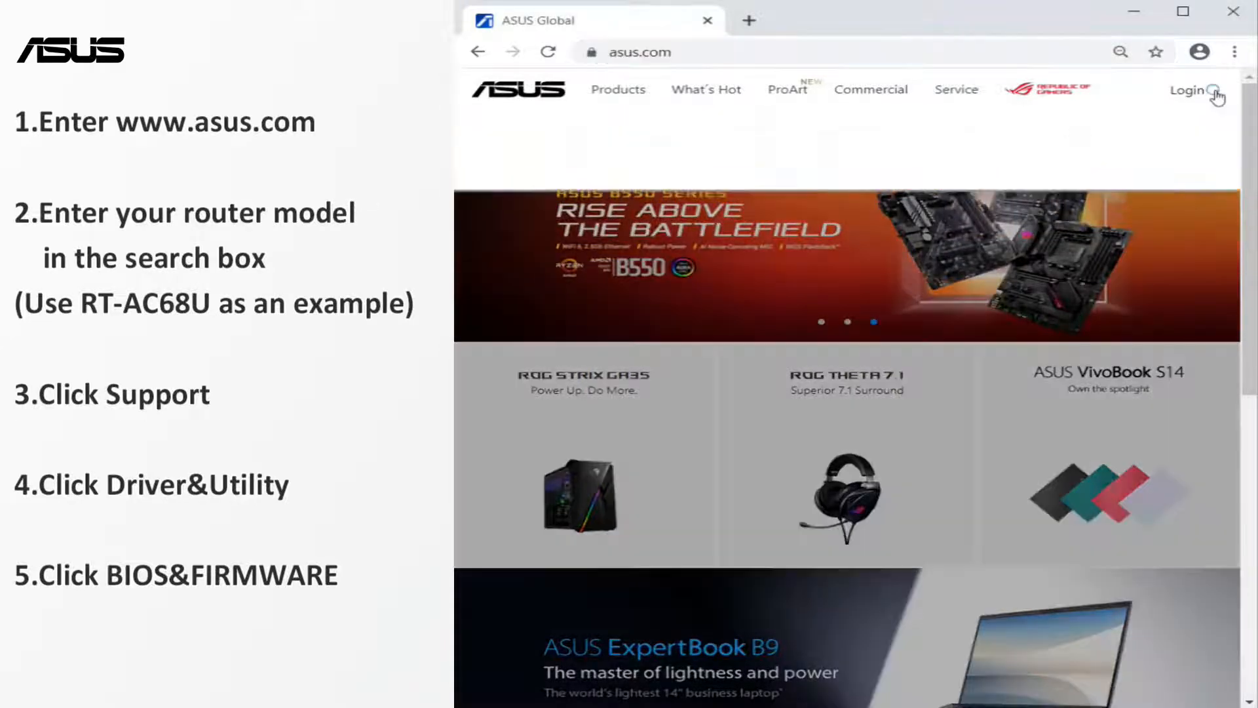
left_click(1211, 91)
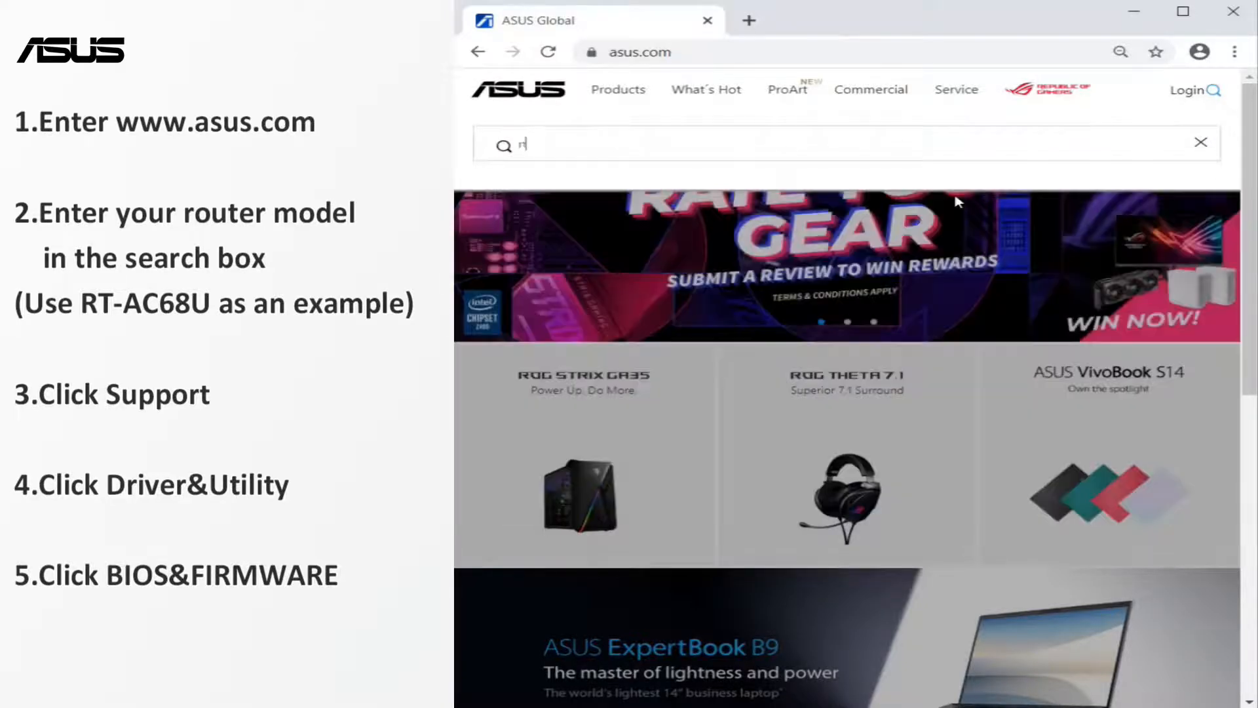
type("rt-ac68")
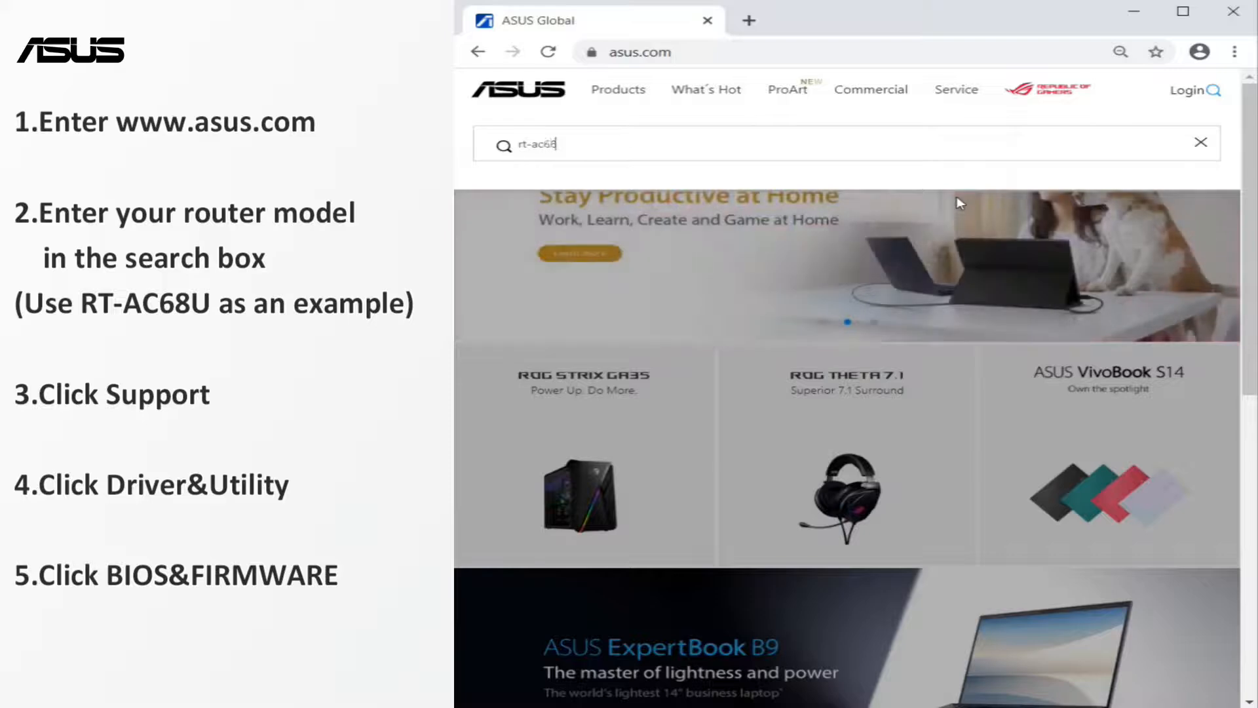
key("Enter")
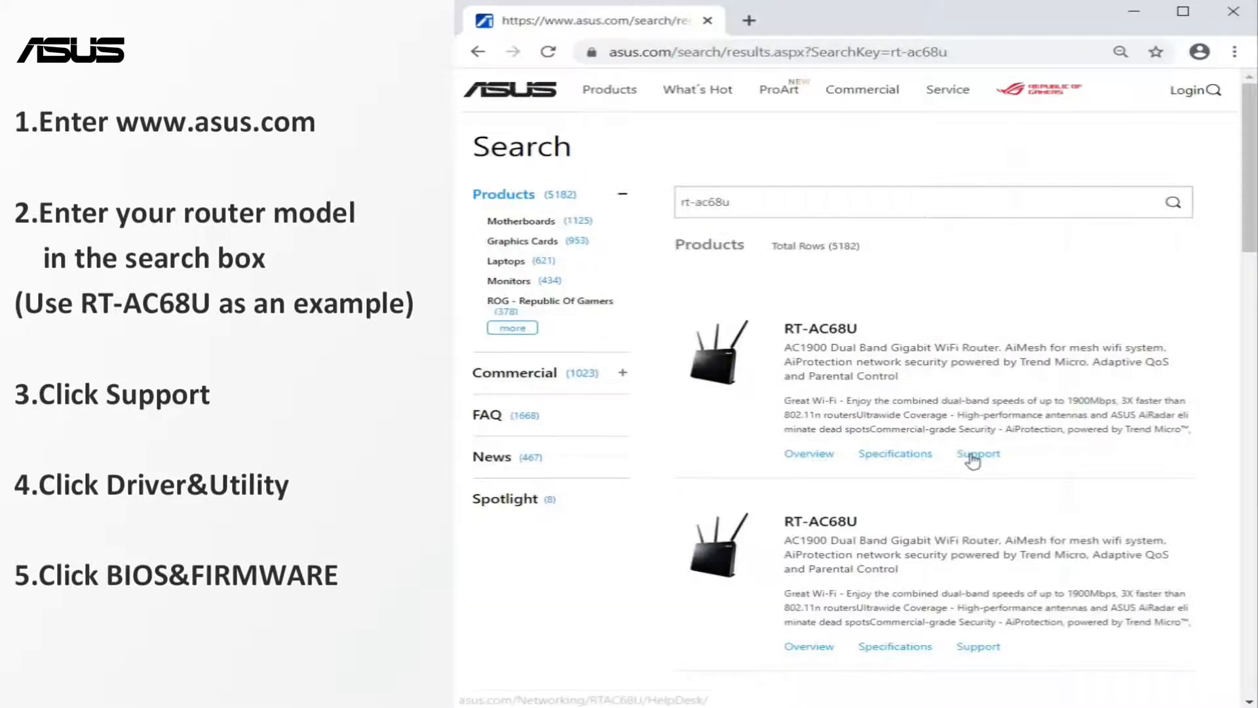
Reach the RT-AC68U support page's Driver & Utility, BIOS & FIRMWARE listing.
left_click(976, 453)
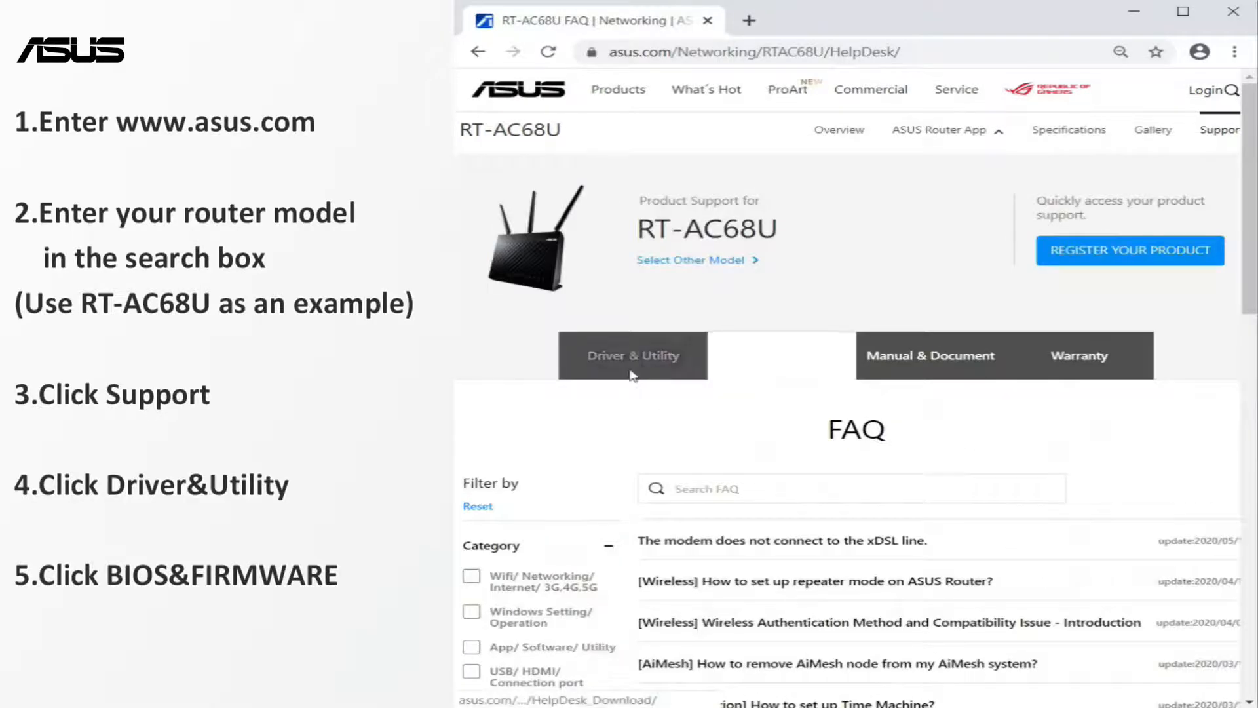
left_click(633, 355)
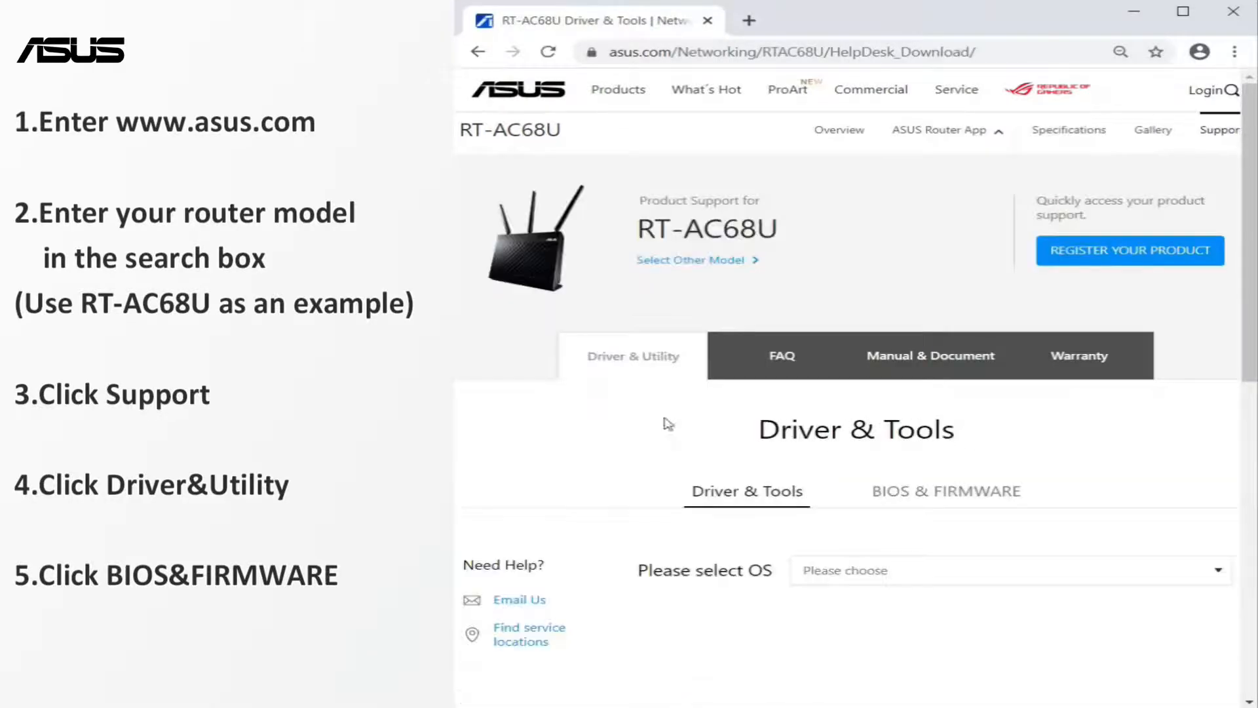
left_click(946, 491)
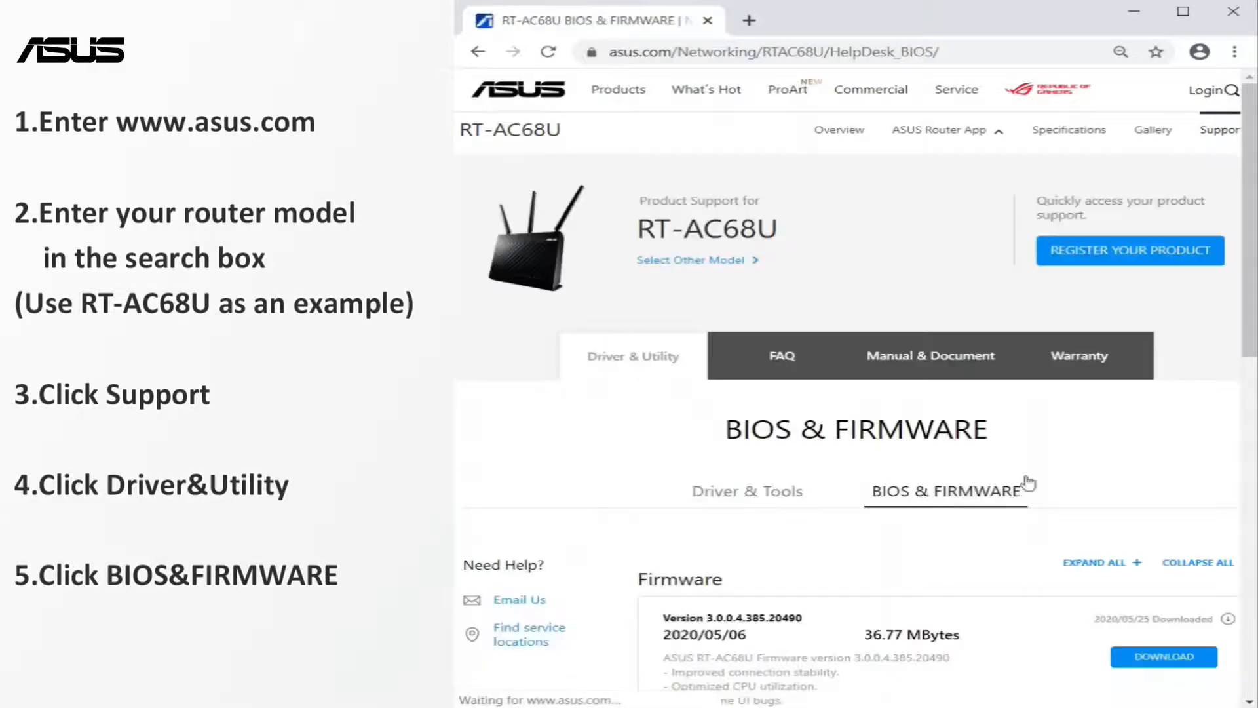
Download the latest RT-AC68U firmware zip, version 3.0.0.4.385.20490.
scroll("down", 3)
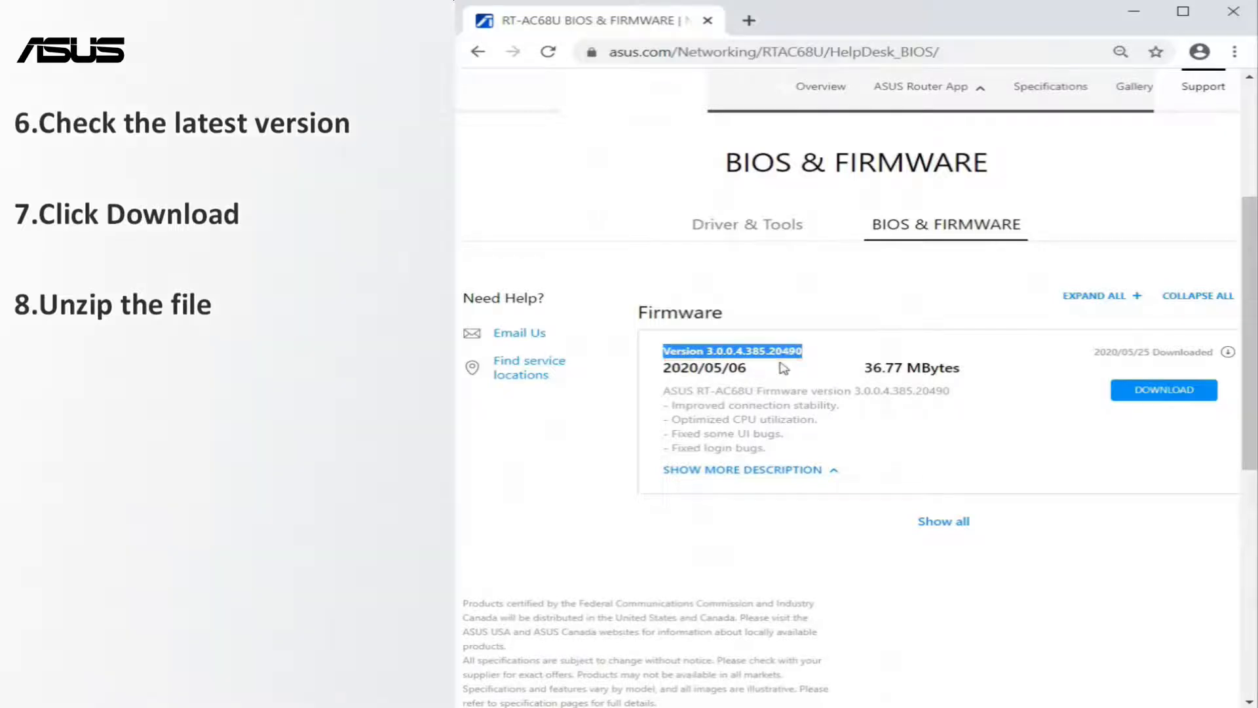
left_click(1164, 390)
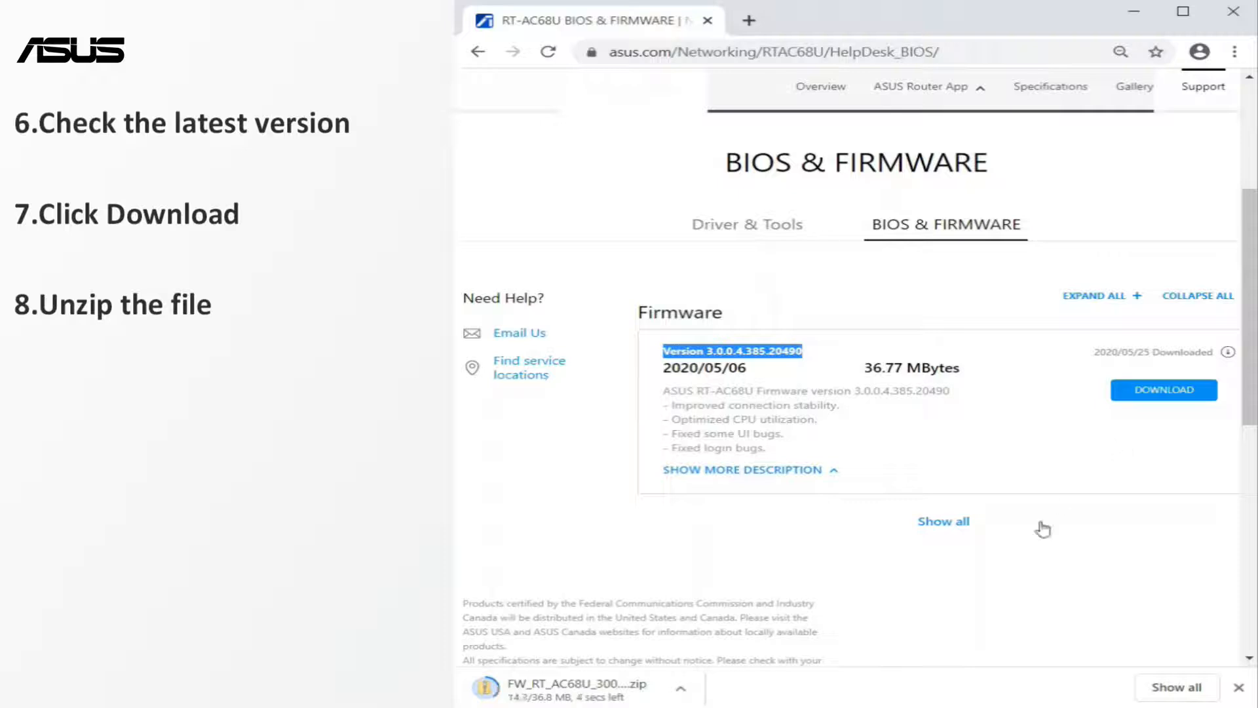
mouse_move(1037, 540)
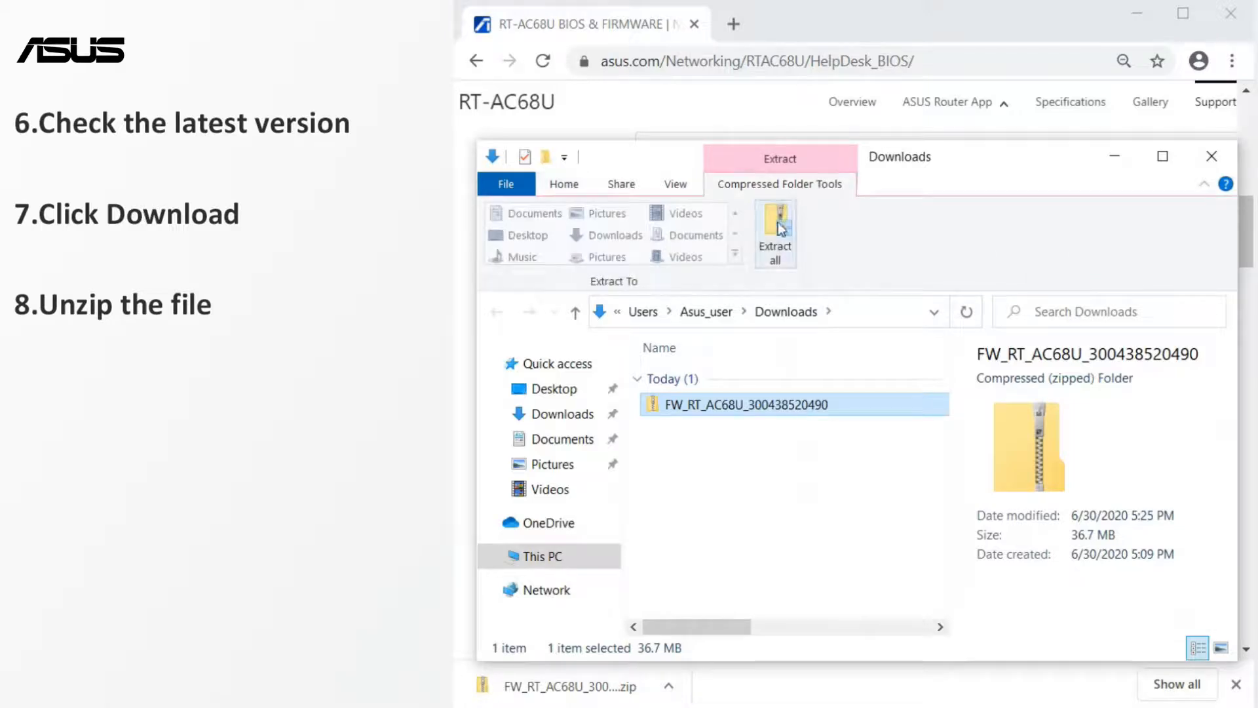
Extract the firmware zip into Downloads and enter the Firmware_Release folder.
left_click(776, 233)
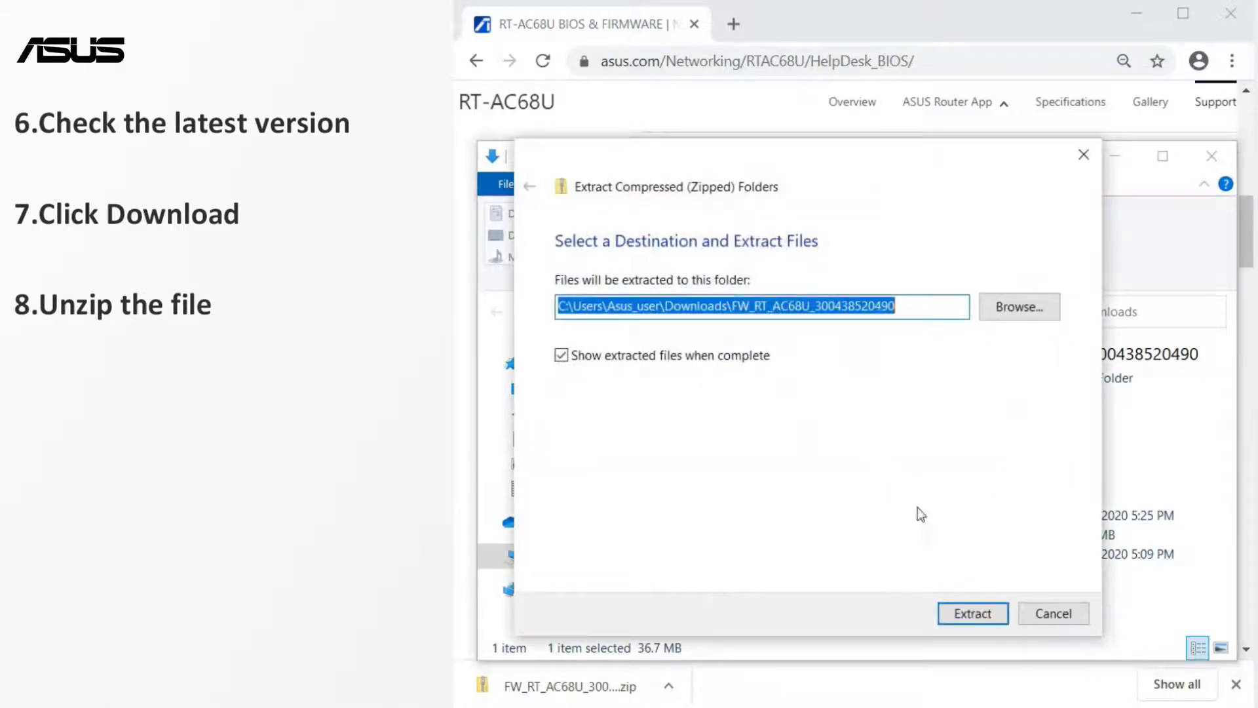
left_click(972, 614)
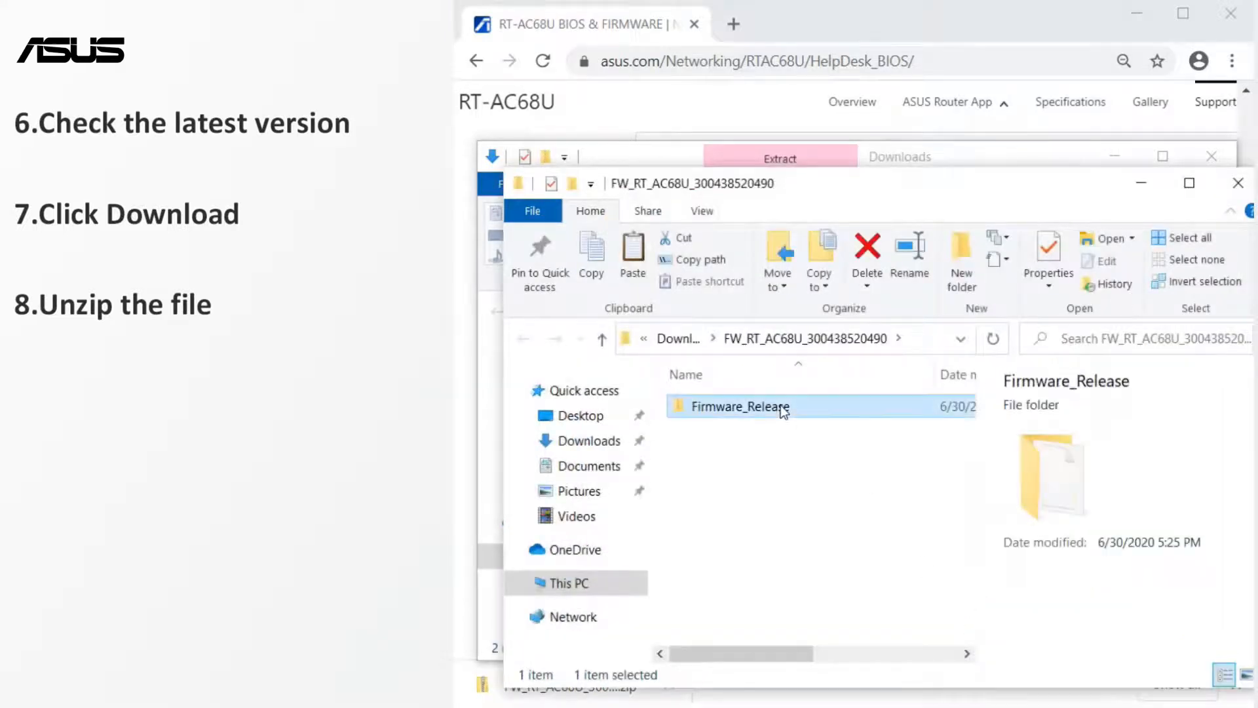
double_click(740, 407)
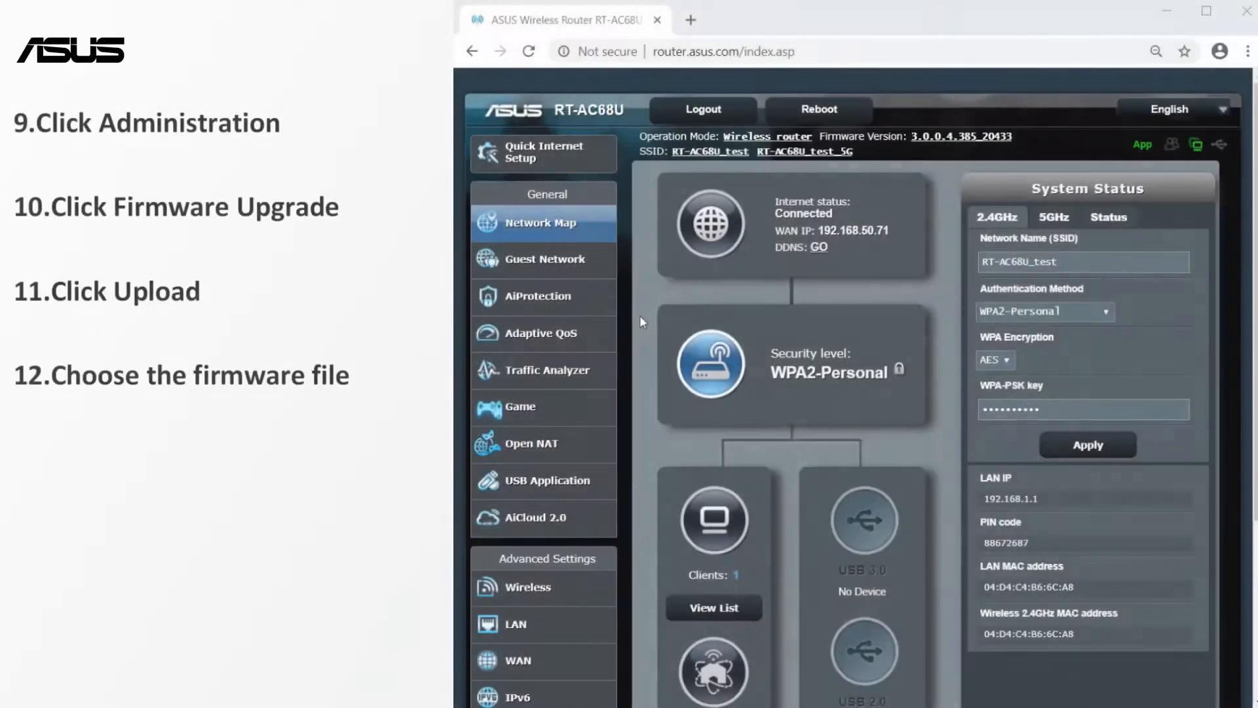
Go to Administration's Firmware Upgrade page, showing current version 3.0.0.4.385_20433.
scroll("down", 3)
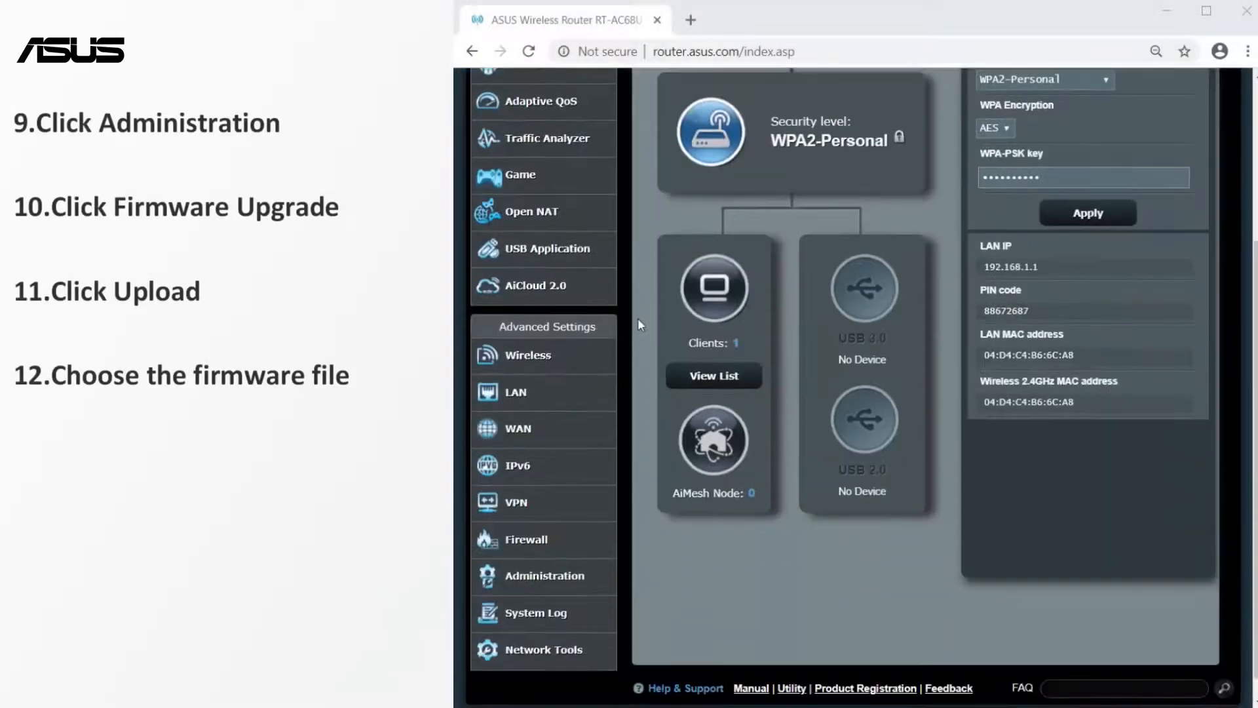
left_click(544, 551)
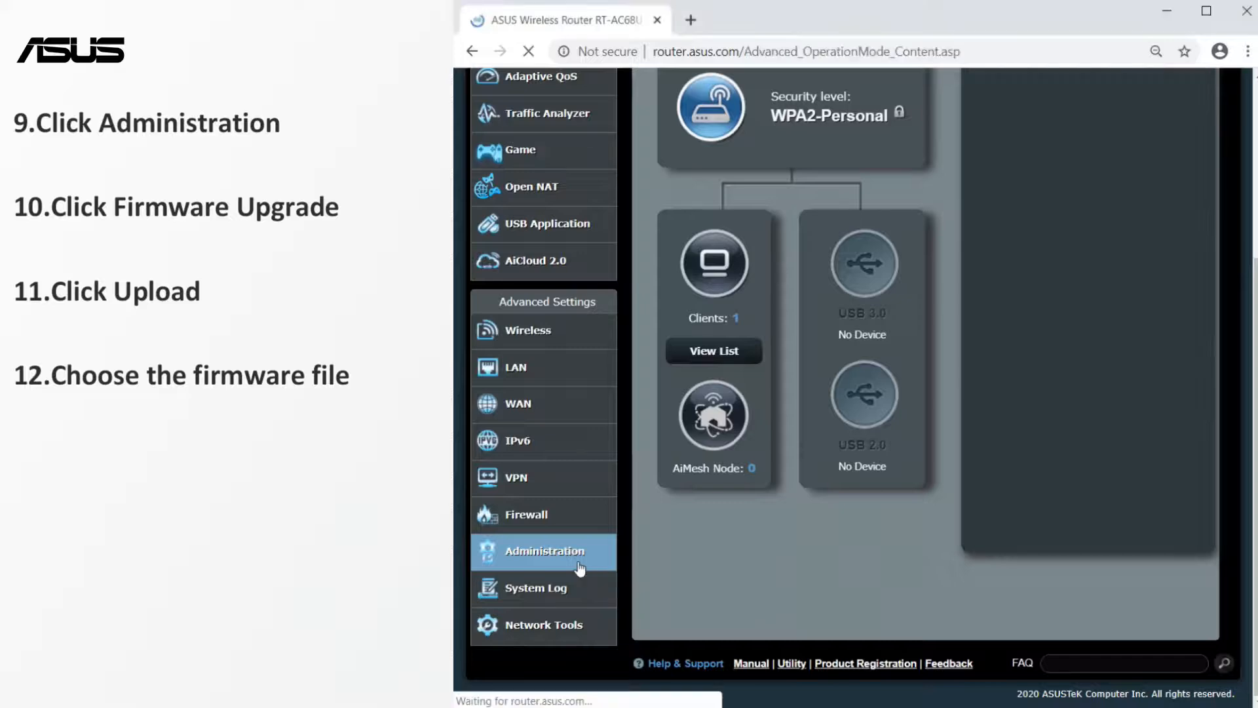
left_click(545, 551)
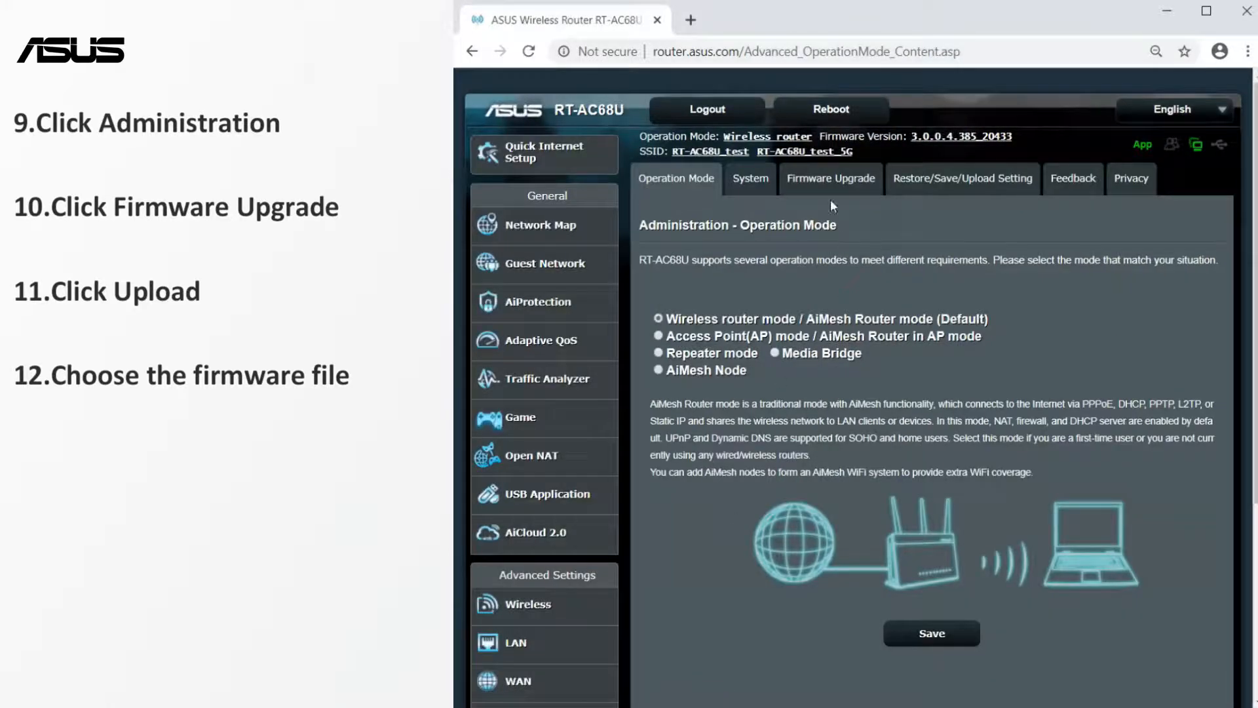
left_click(831, 178)
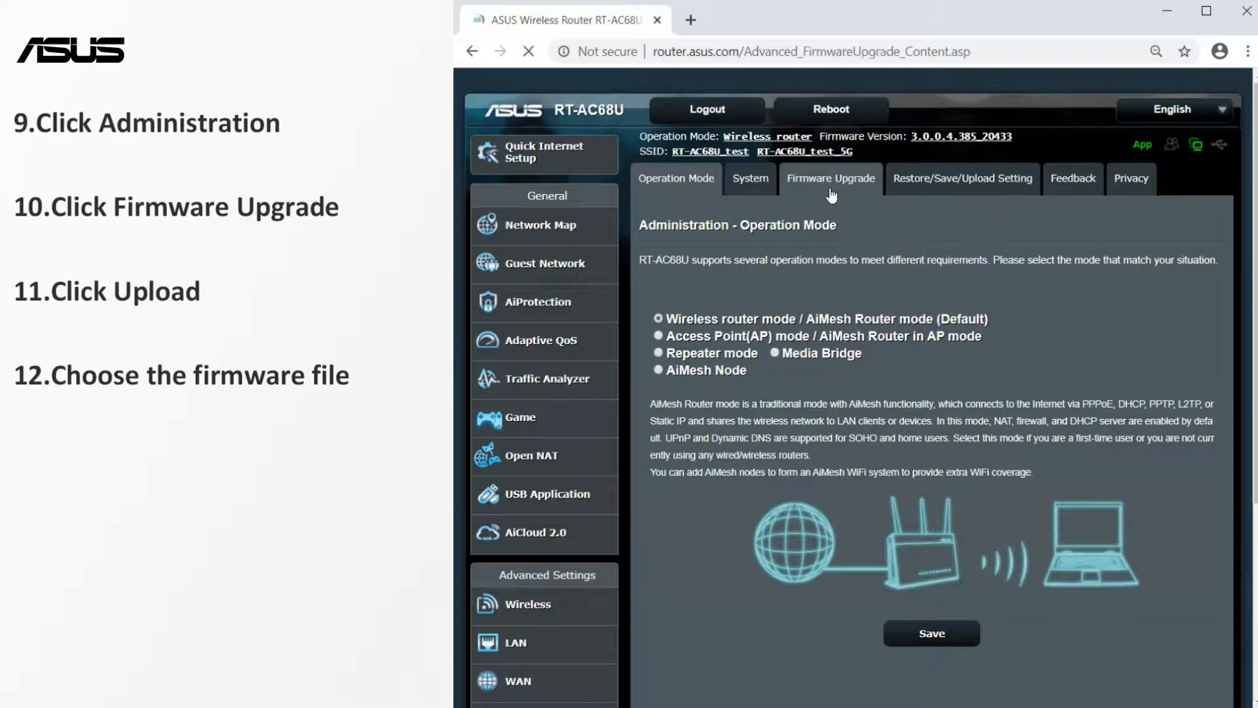
left_click(831, 178)
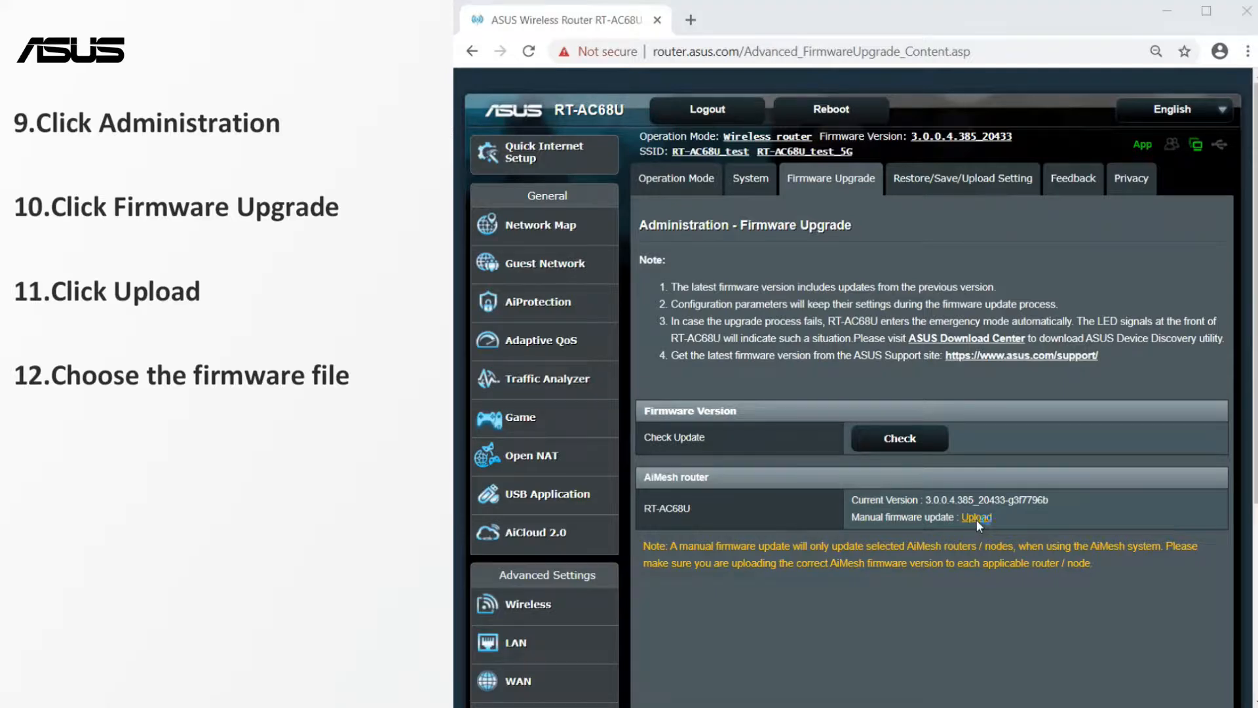
Start a manual firmware upload and browse Downloads into Firmware_Release for the file.
left_click(976, 518)
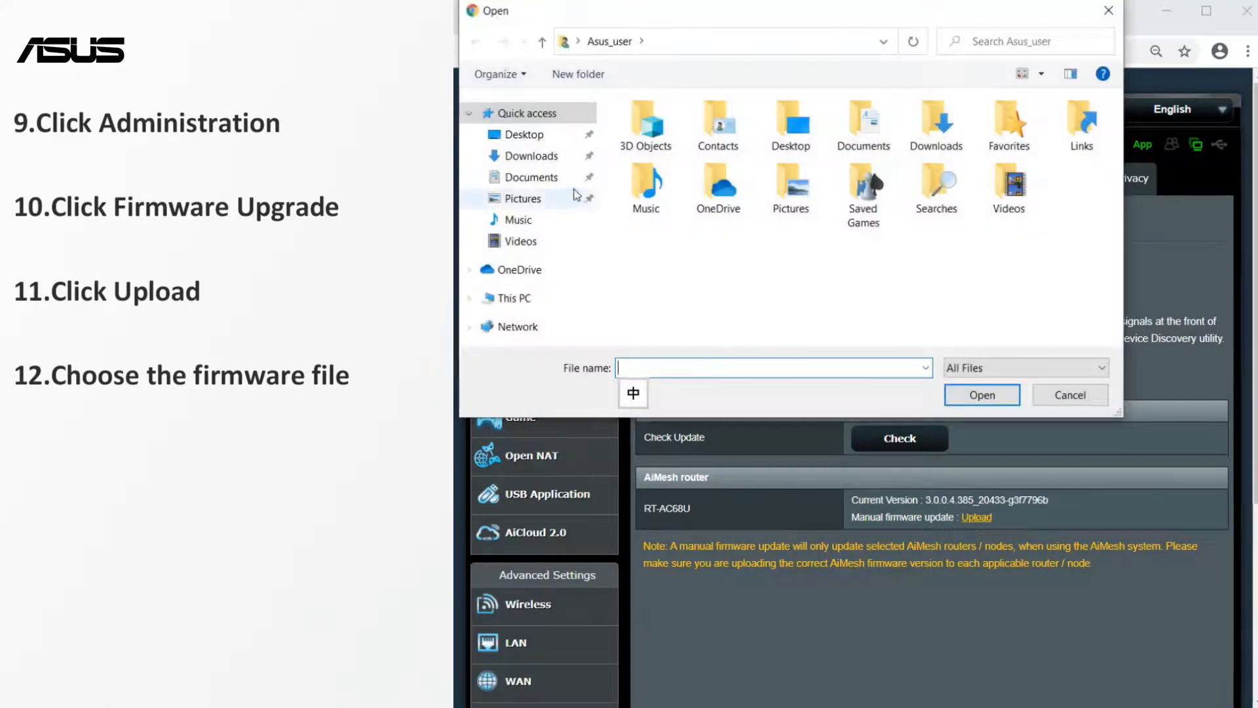
left_click(530, 155)
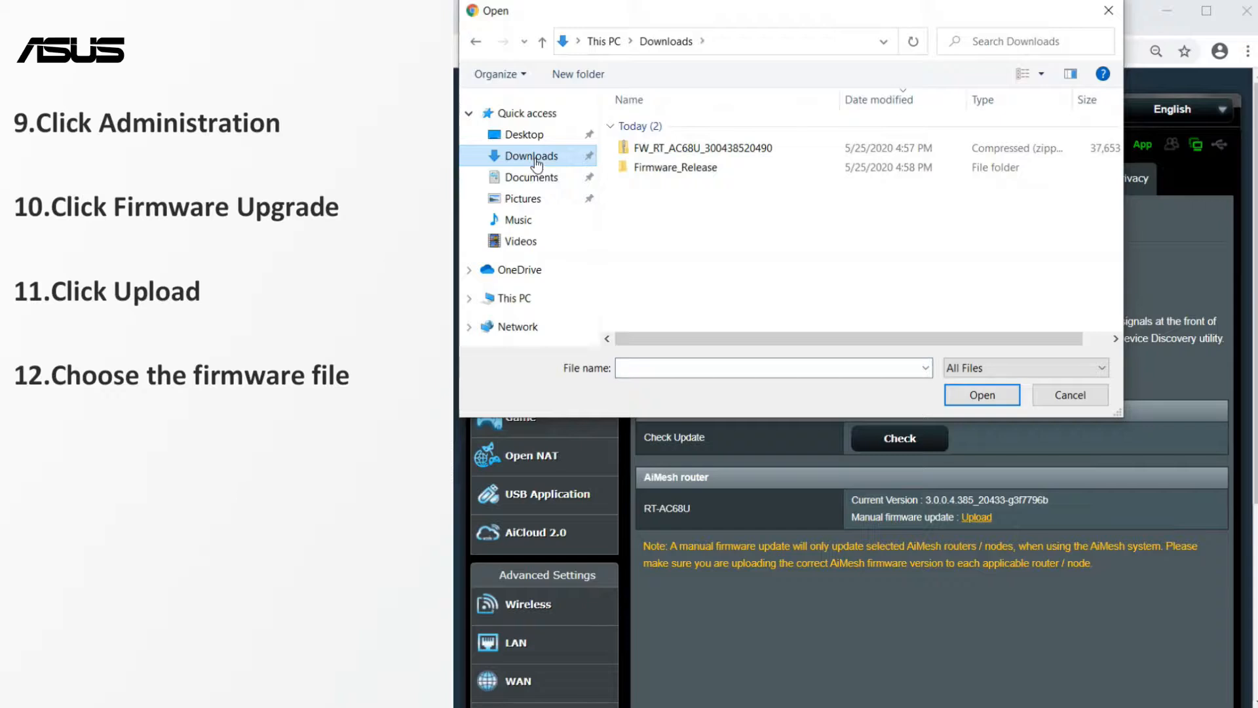
double_click(676, 167)
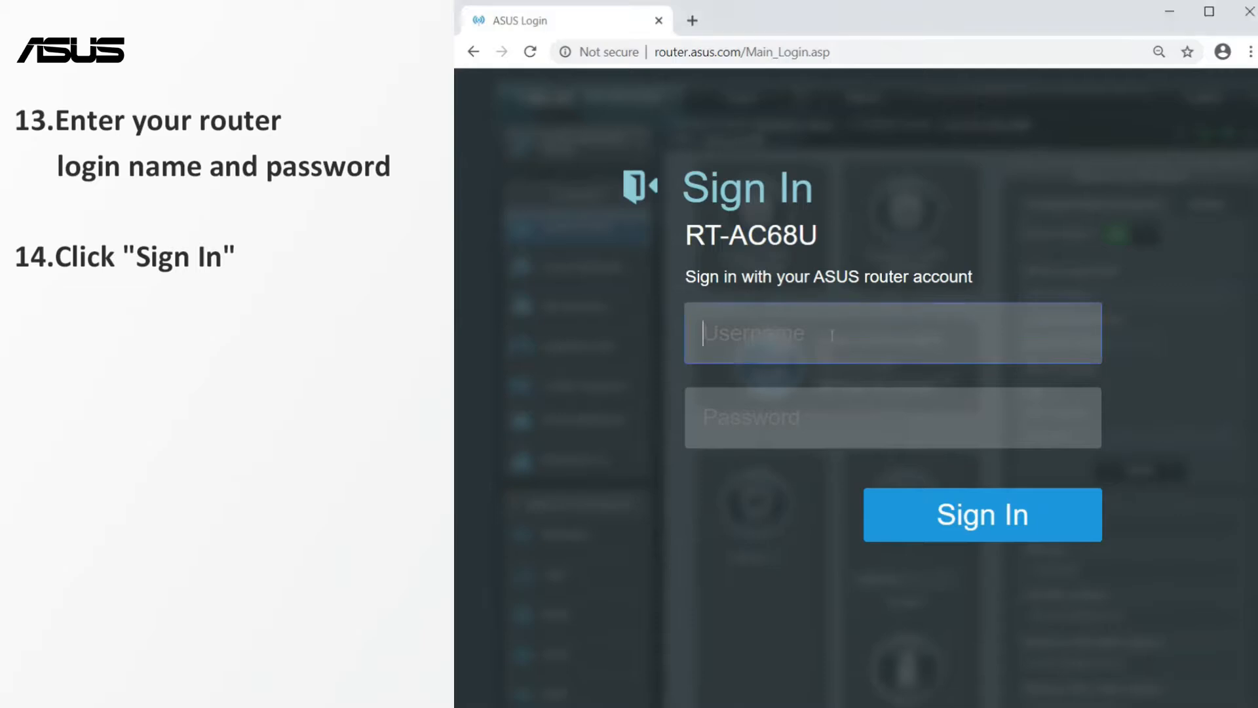
Enter login name 'admin' and the router password on the RT-AC68U sign-in page.
type("admin")
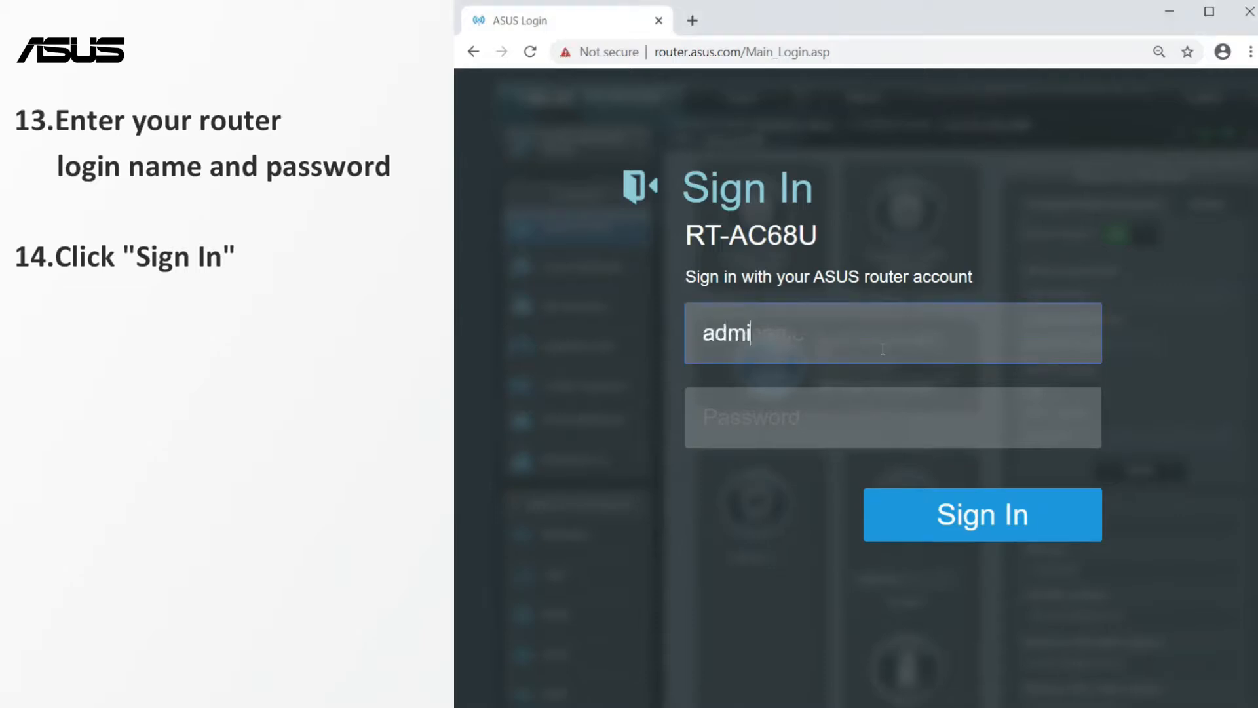
left_click(894, 416)
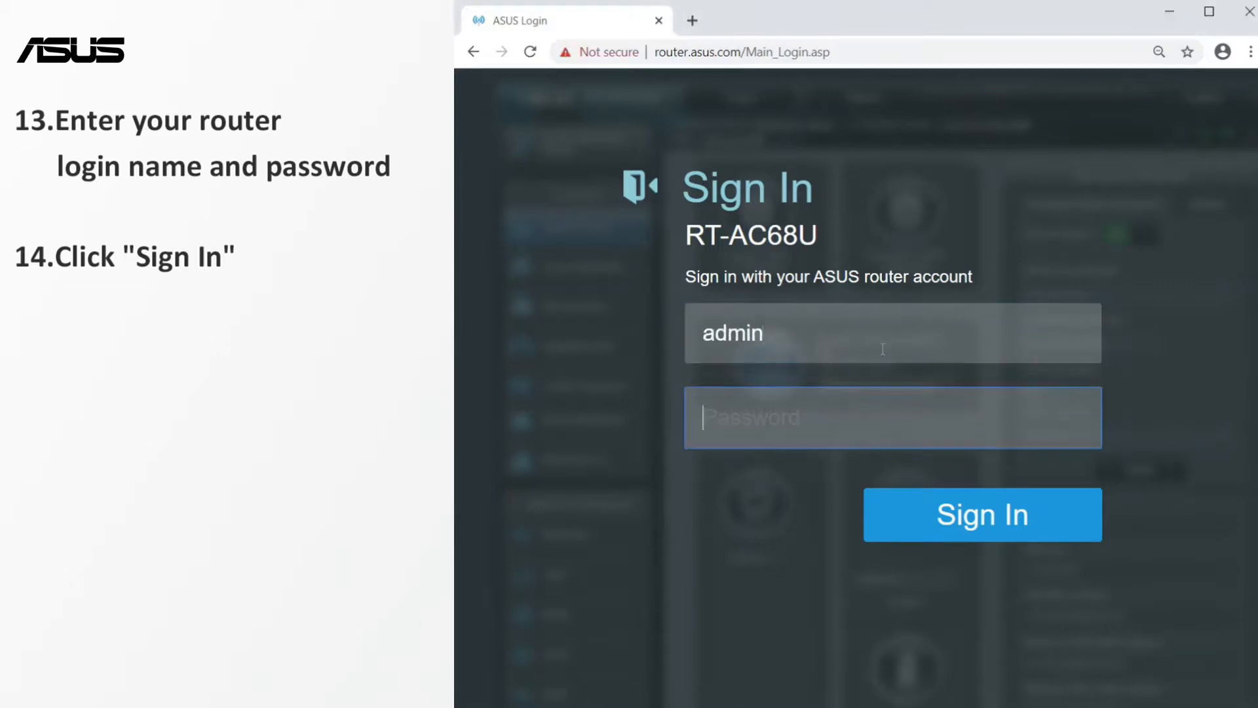
type("***")
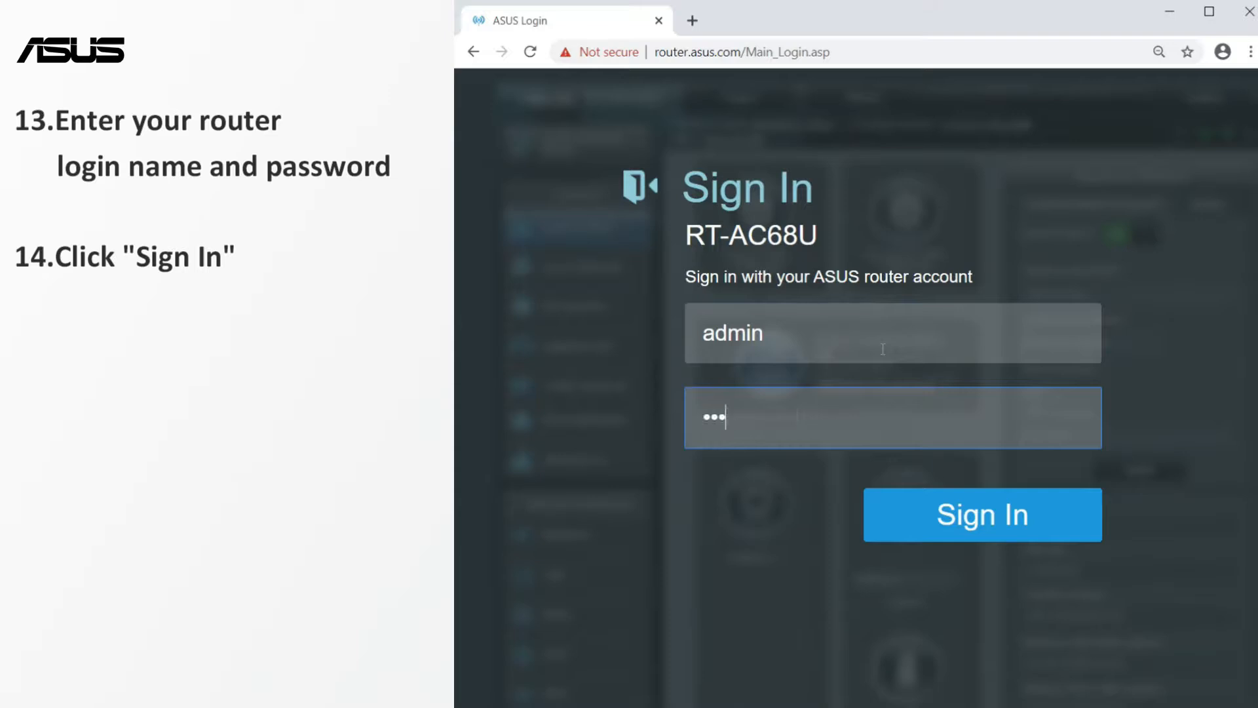
type("password")
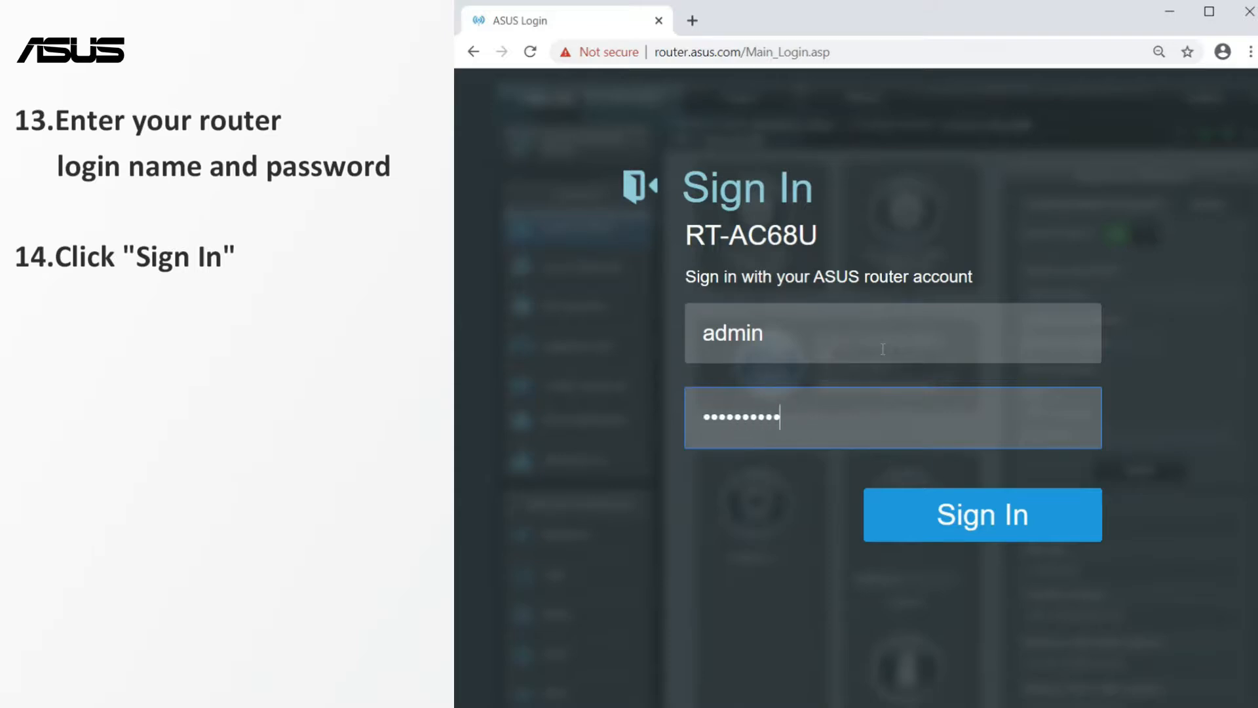
mouse_move(918, 519)
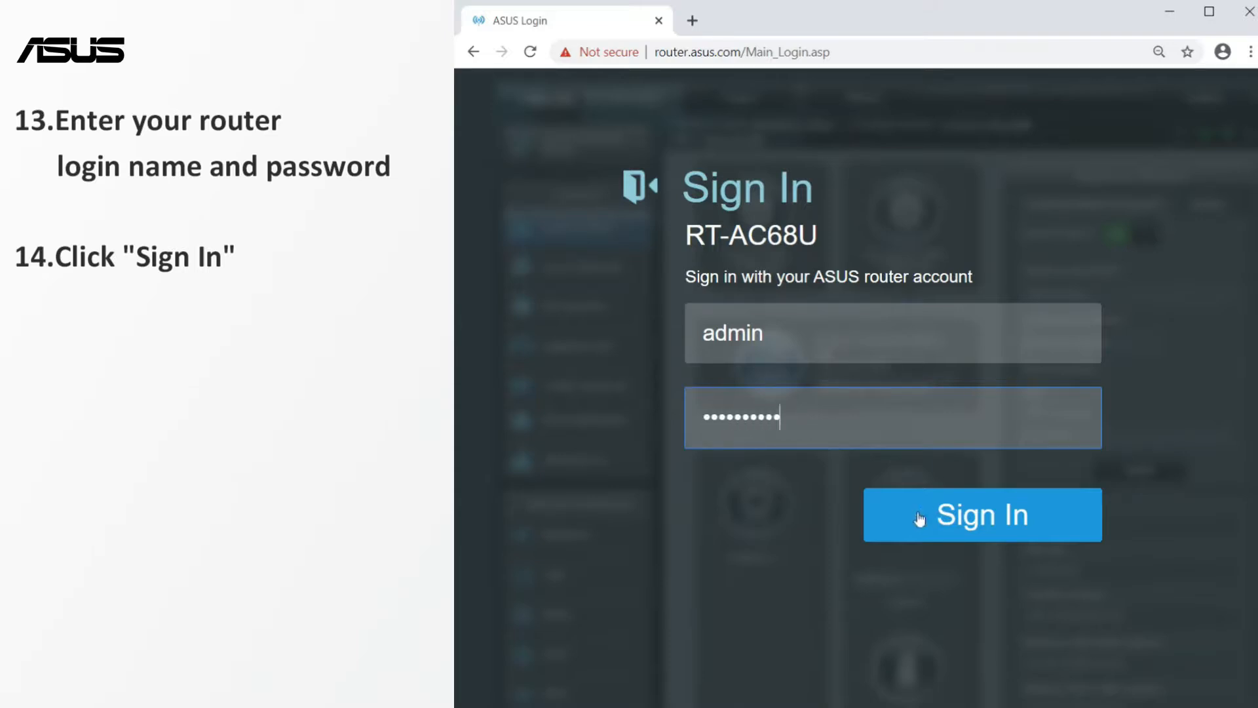